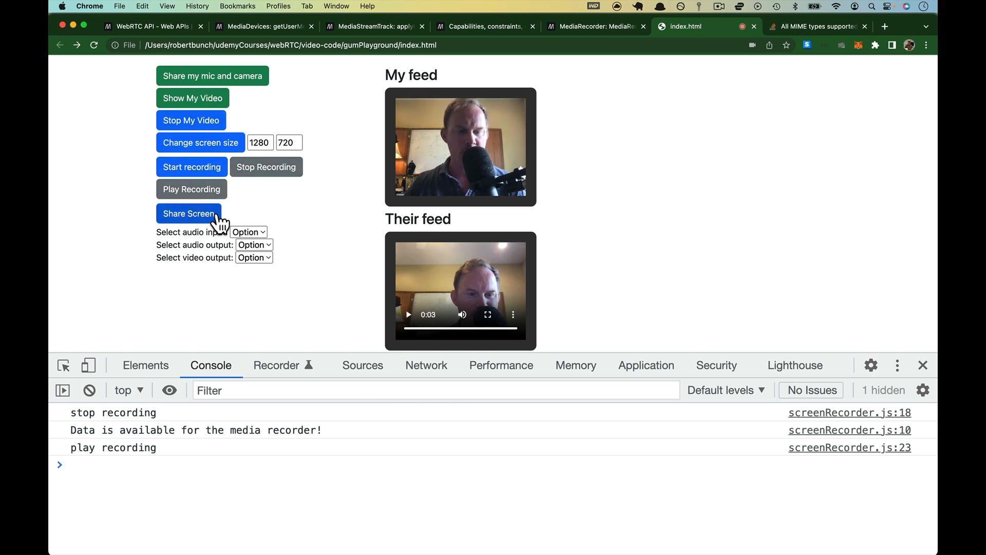
mouse_move(220, 238)
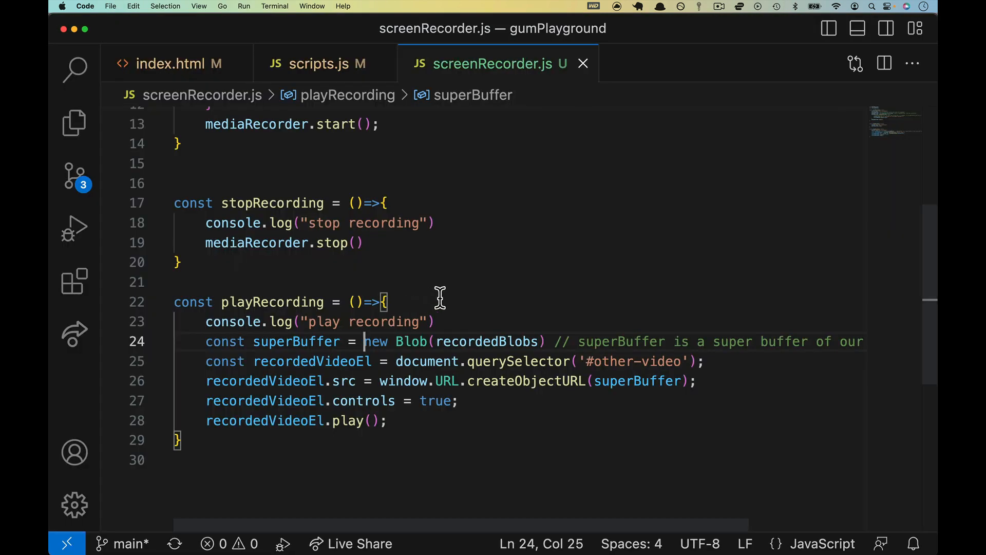
mouse_move(377, 139)
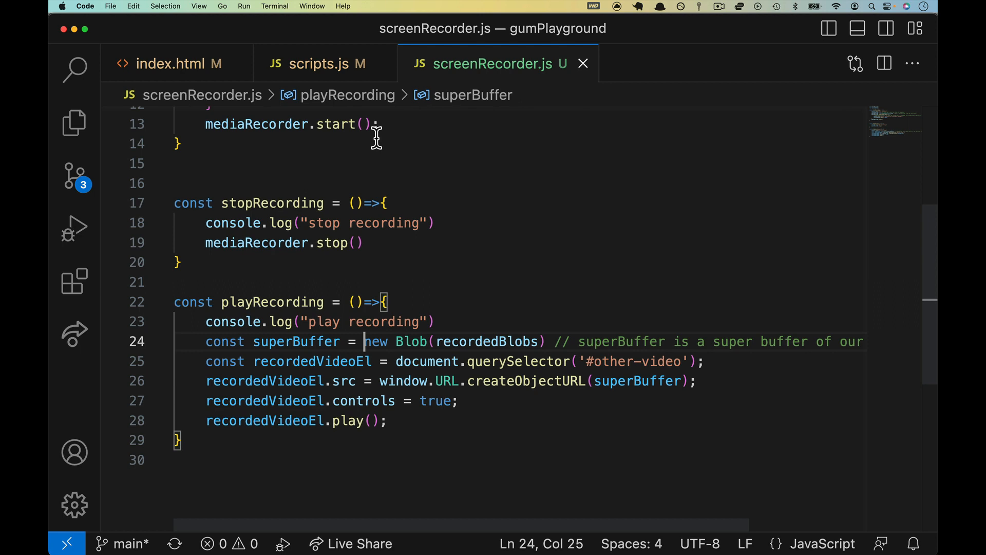
mouse_move(315, 95)
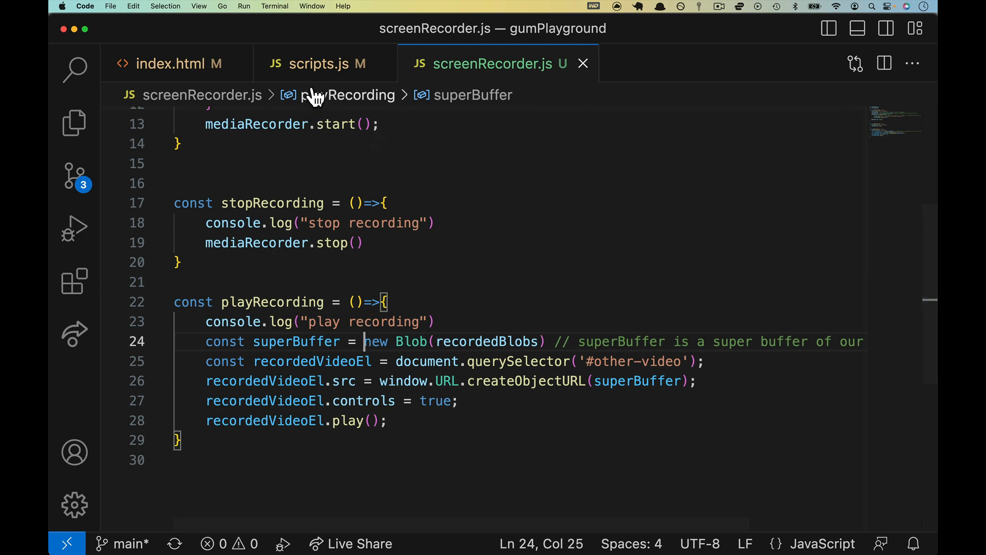
- Borrow the changeButtons([...]) call from scripts.js into startRecording and start recolouring its first entry green
left_click(326, 64)
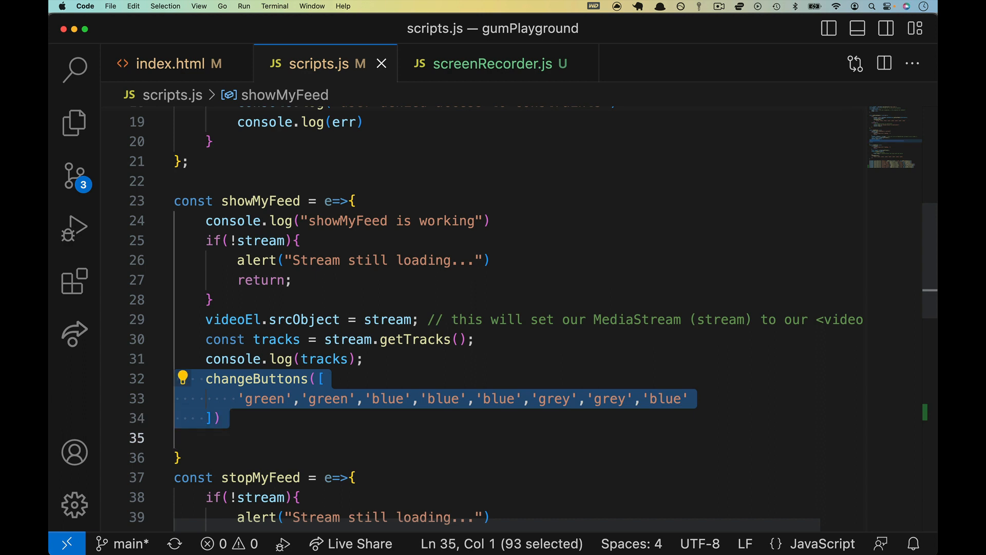
double_click(260, 201)
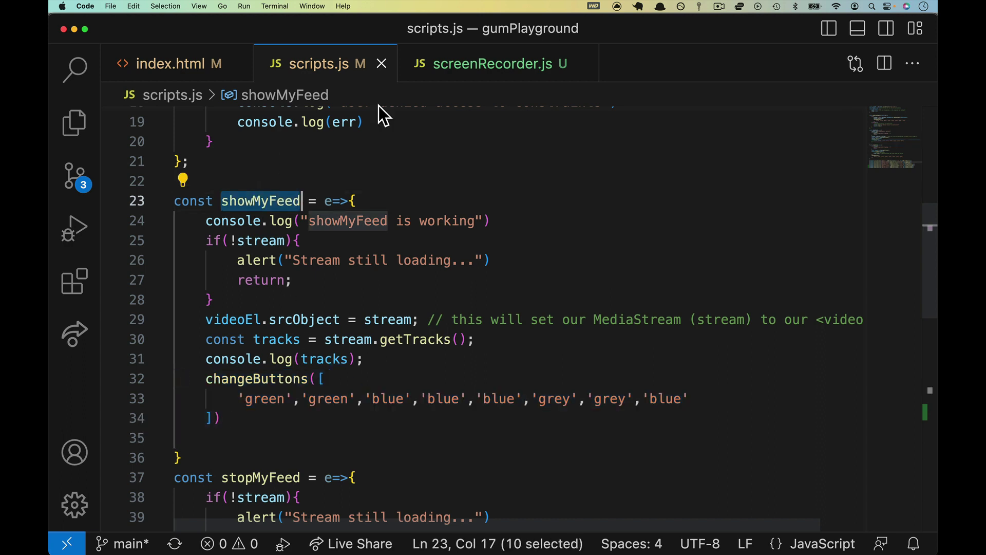
left_click(497, 64)
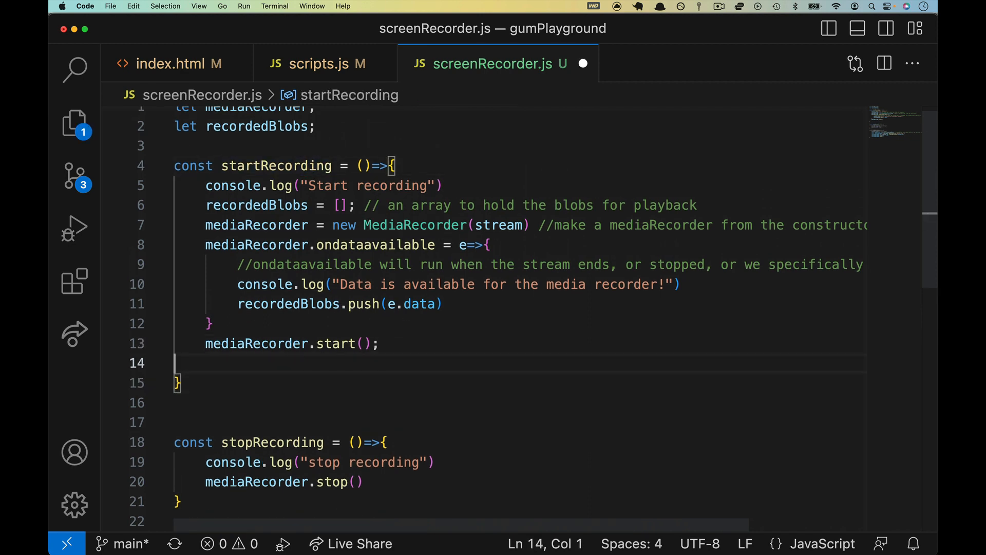
type("changeButtons([")
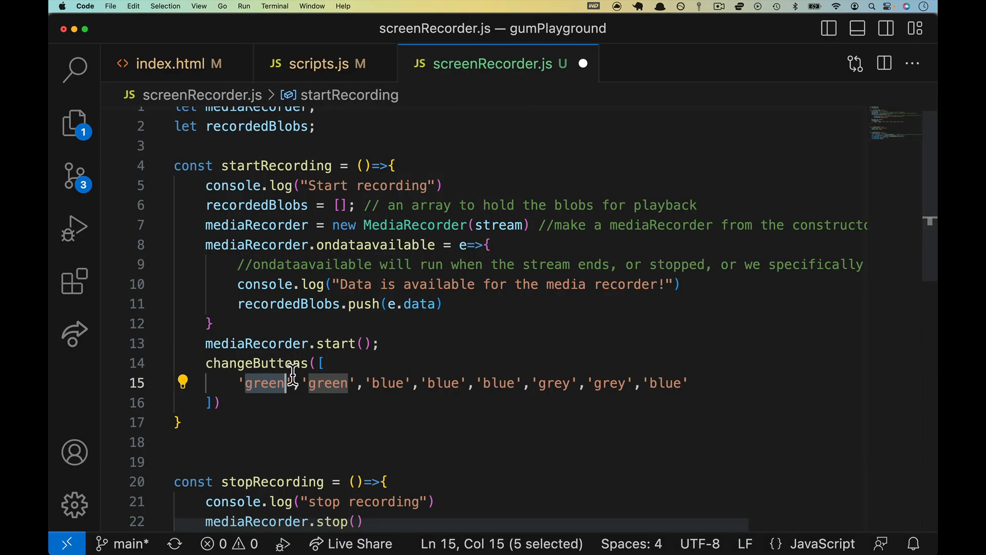
double_click(389, 384)
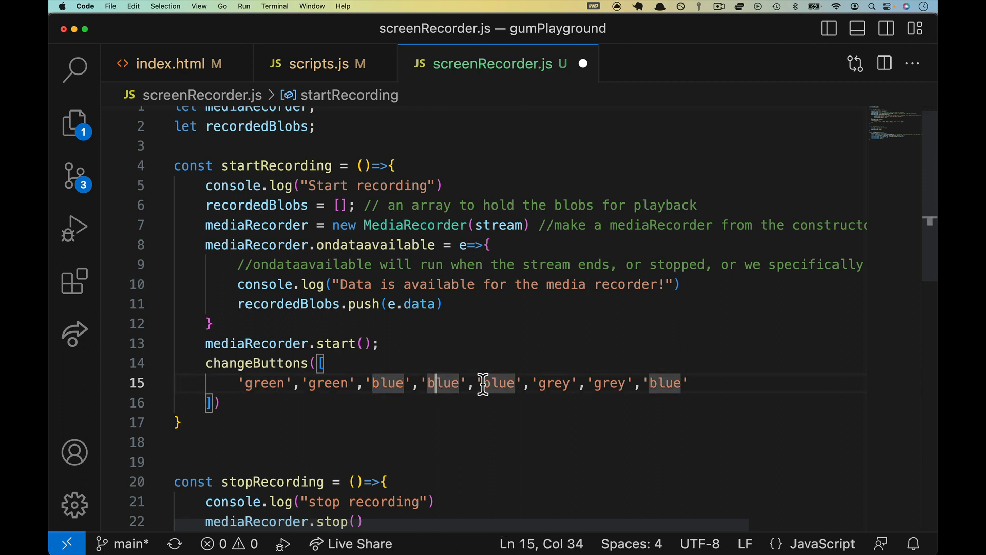
type("green',")
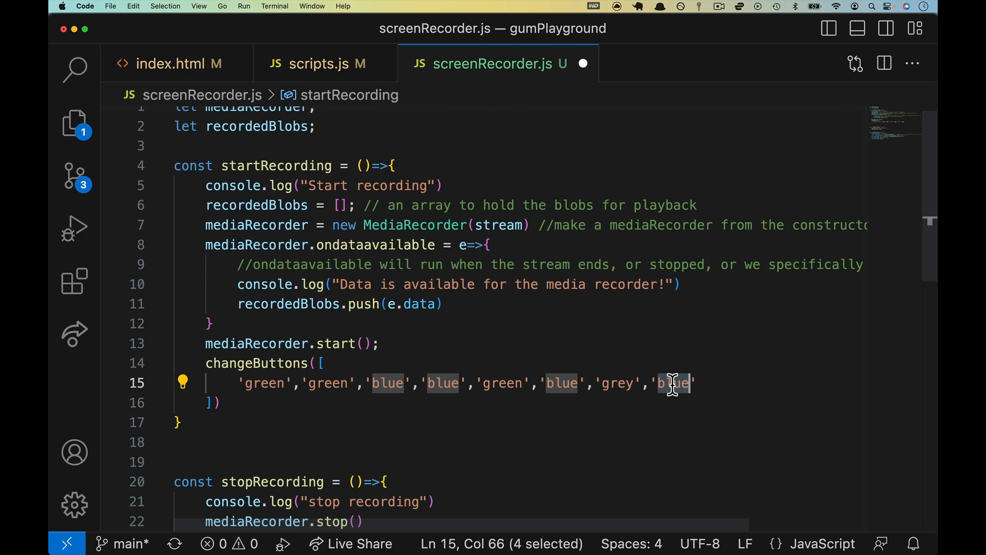
mouse_move(323, 384)
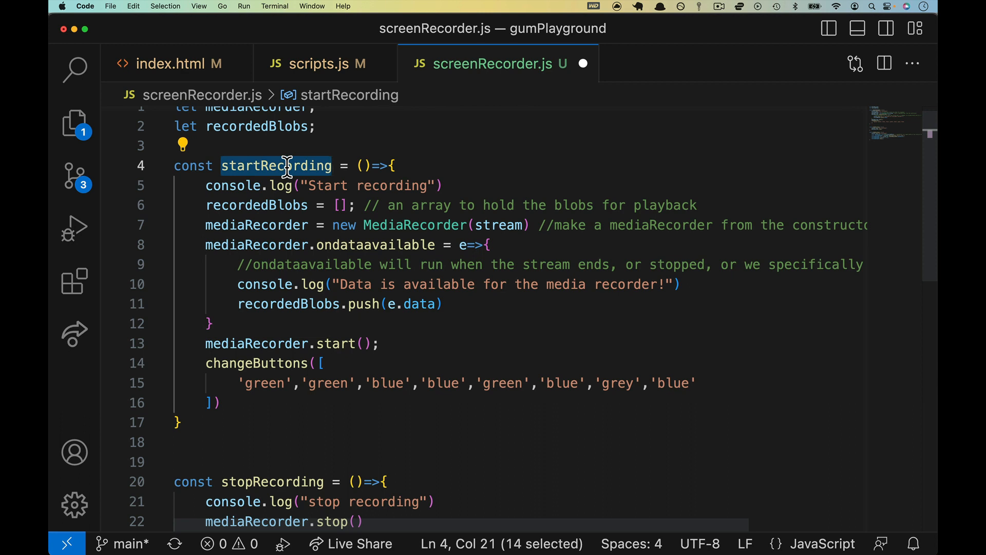
- Add an if(!stream) guard that alerts "No current feed" and returns at the top of startRecording
left_click(394, 166)
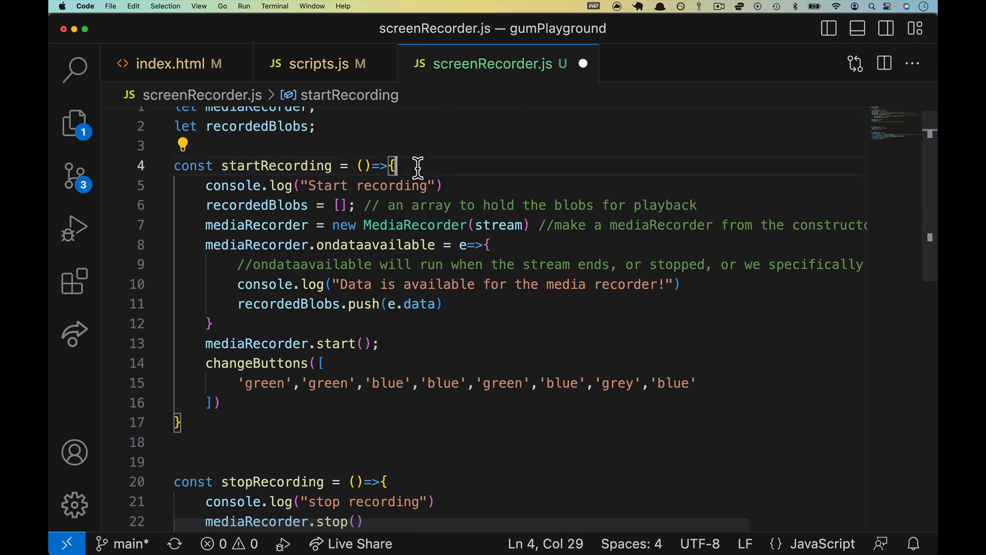
type("if(!stream){")
type("return")
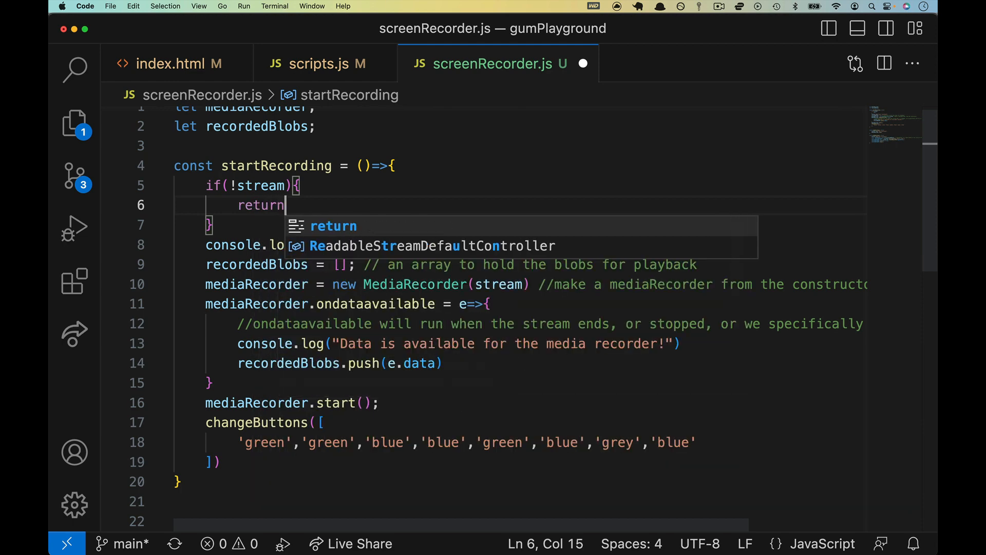
type("alt")
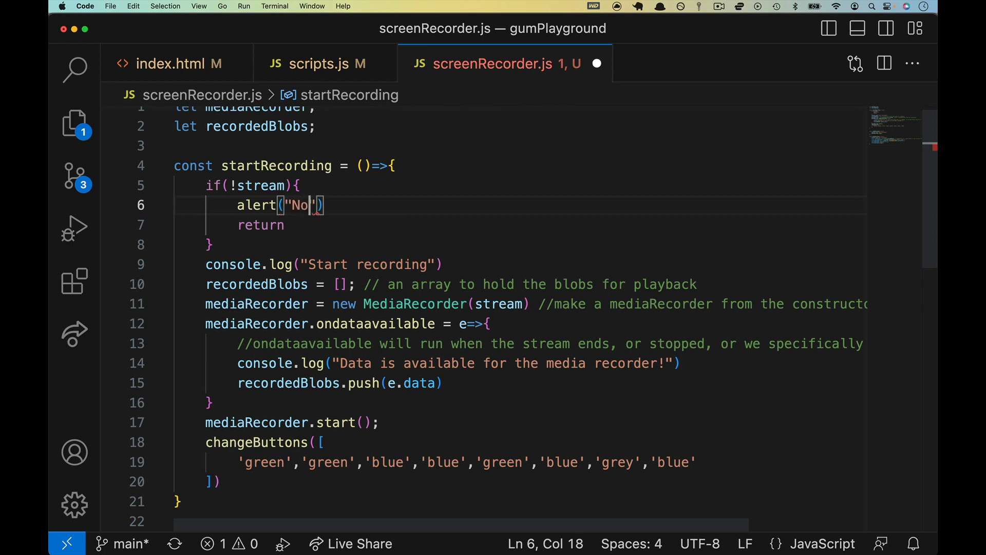
type("current feed\");")
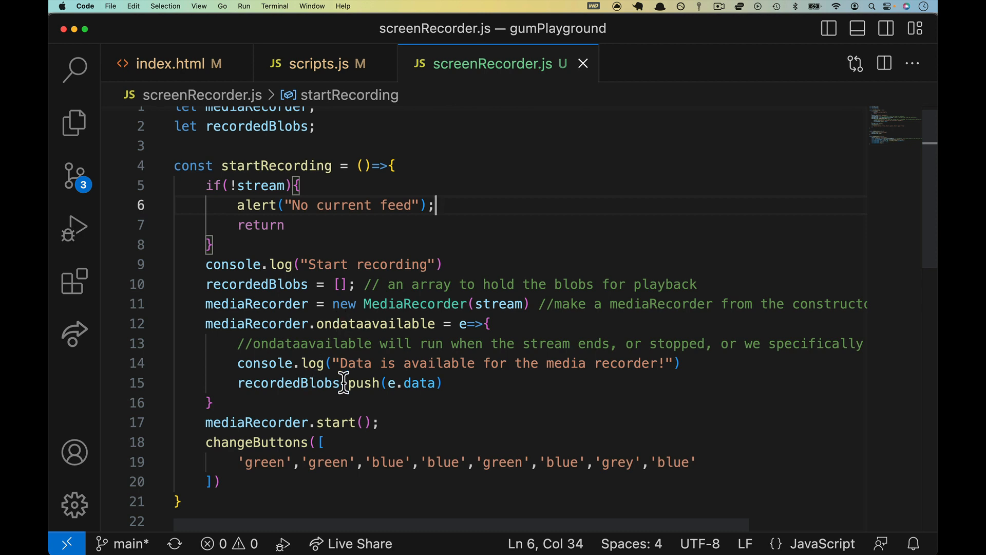
- Review the colour list and MediaRecorder stream argument, then select the changeButtons call for reuse in stopRecording
double_click(325, 461)
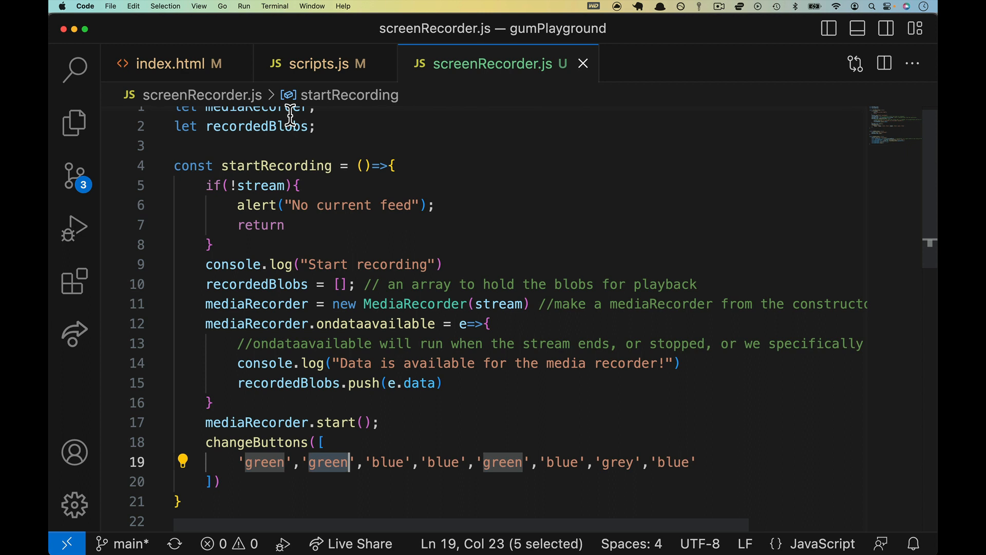
left_click(300, 185)
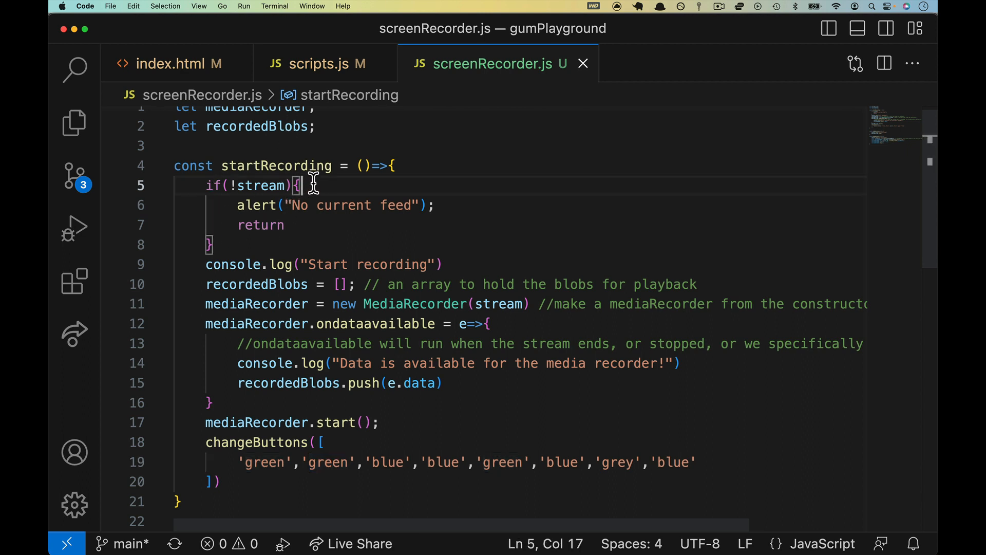
left_click(498, 304)
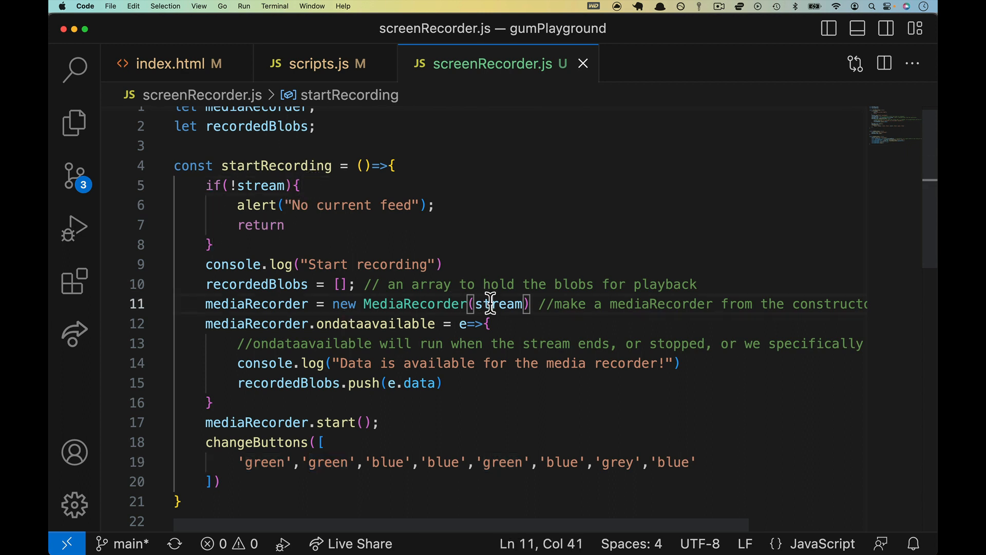
double_click(415, 304)
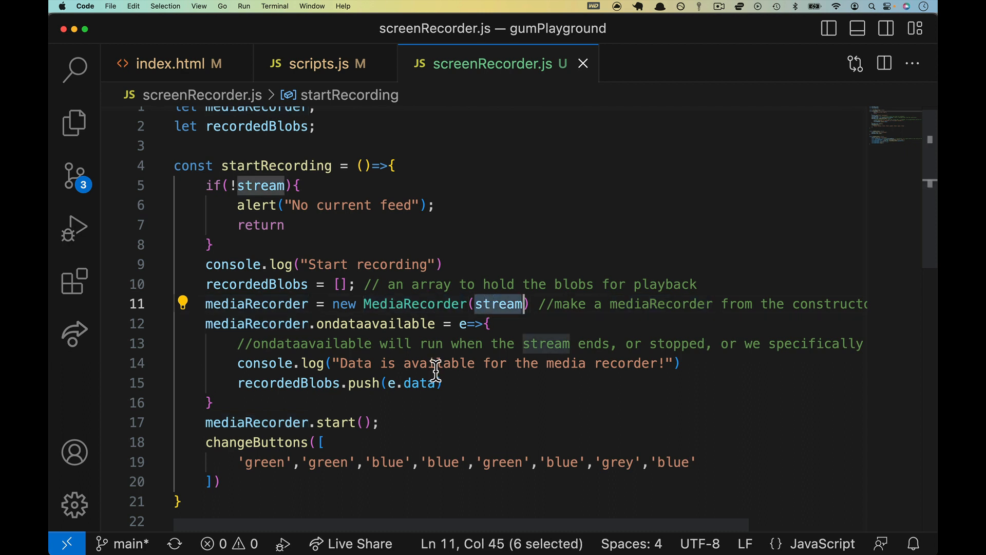
left_click(206, 442)
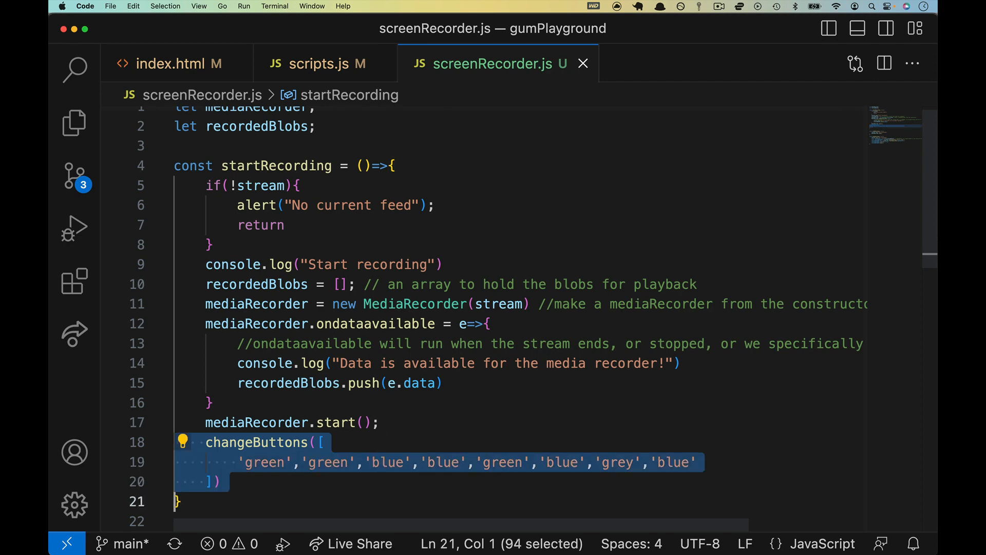
- Guard stopRecording with if(!mediaRecorder) alerting "Please record before stopping!" and returning
scroll("down", 3)
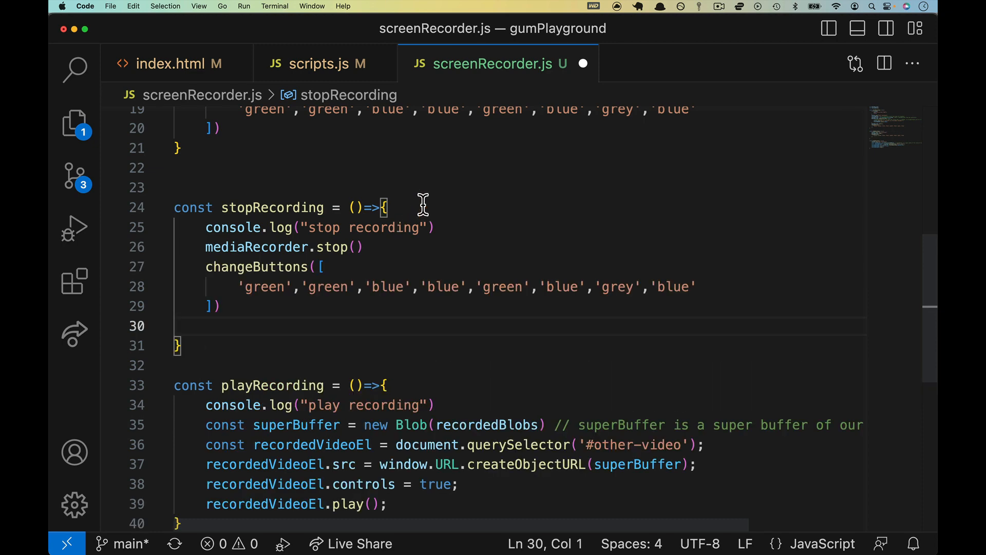
type("if(")
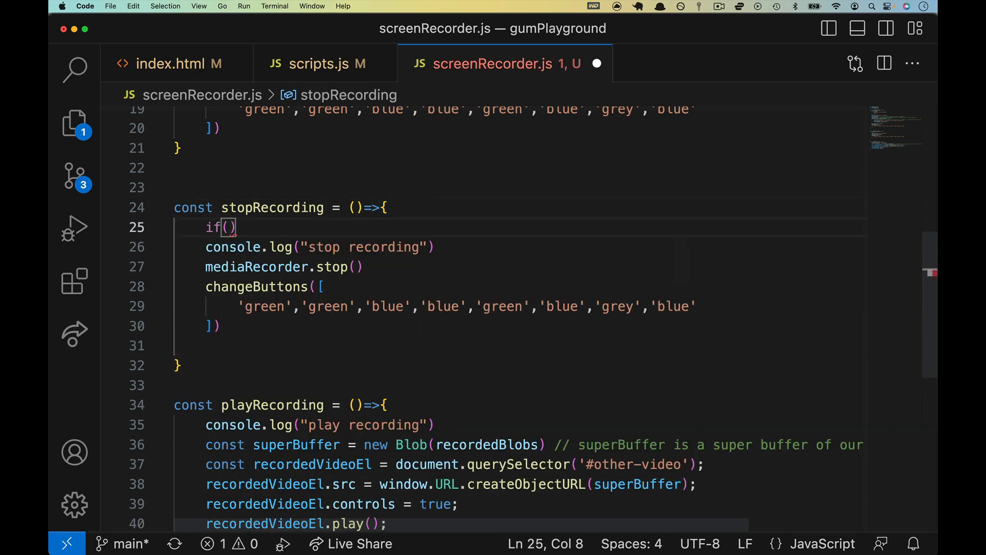
type("!mediaRecorder")
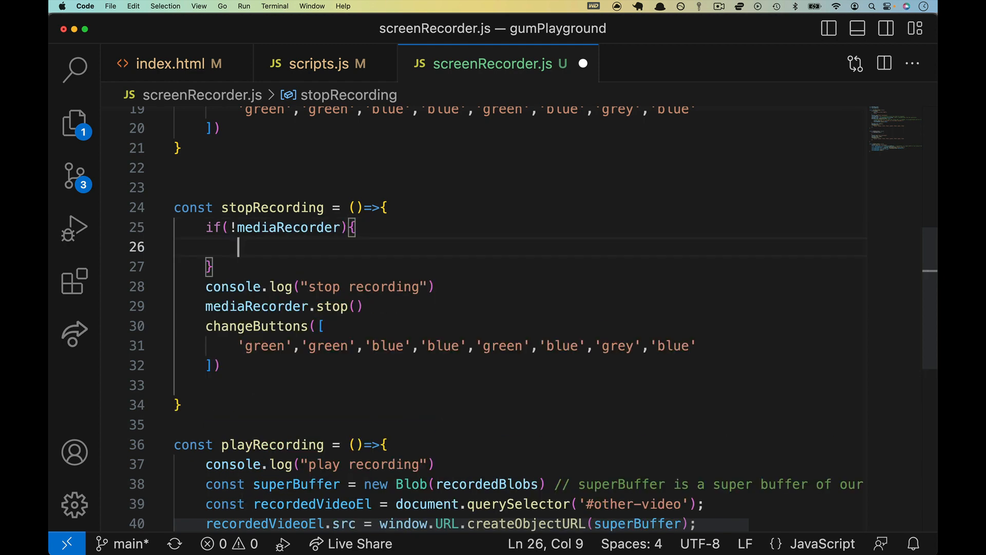
type("return")
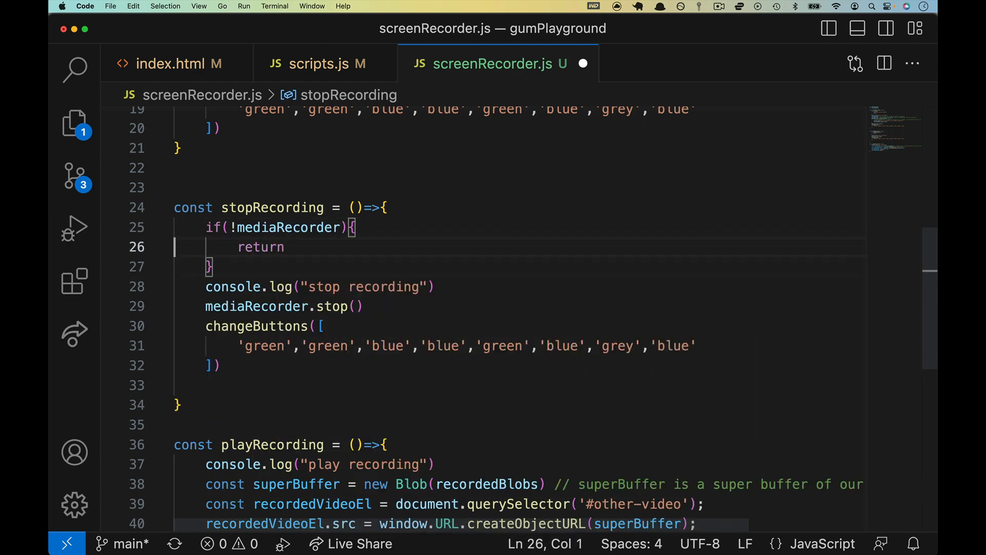
type("alert(\"Please")
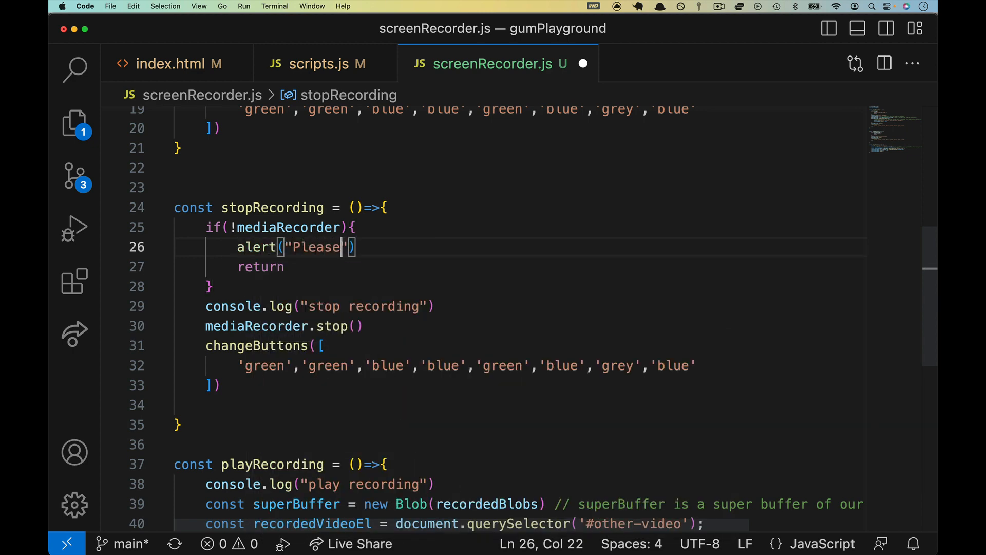
type("record")
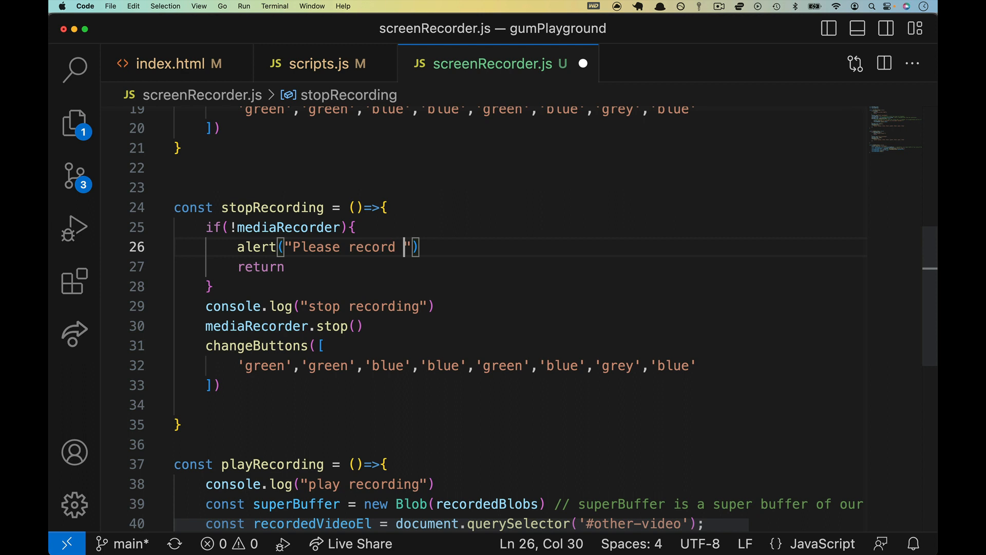
type("before stopping!")
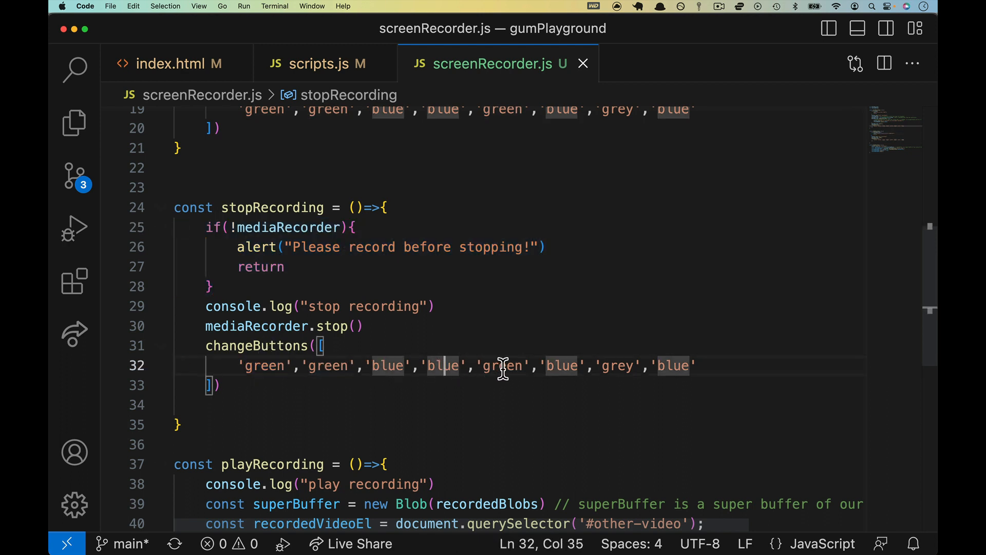
- Change the sixth colour in stopRecording's changeButtons list to green
double_click(560, 366)
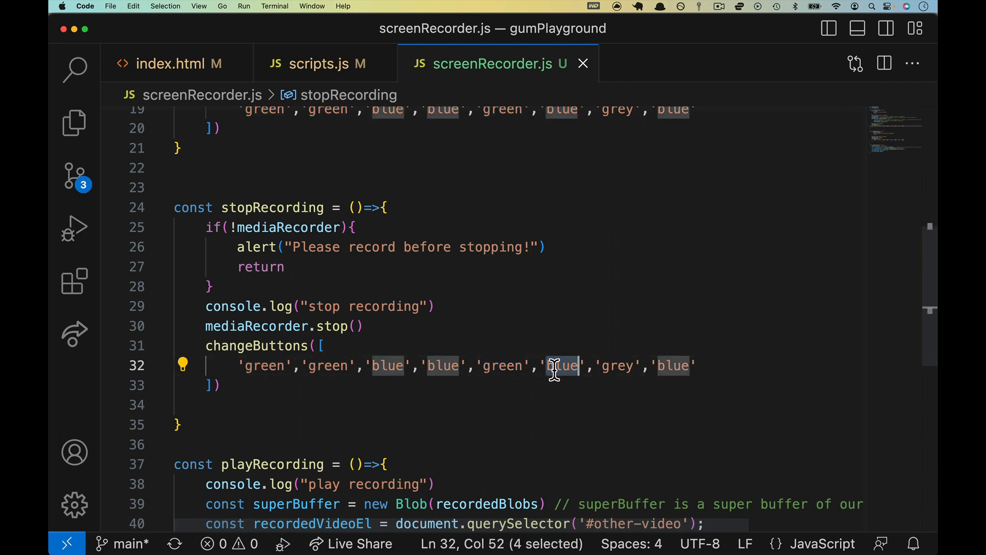
type("green")
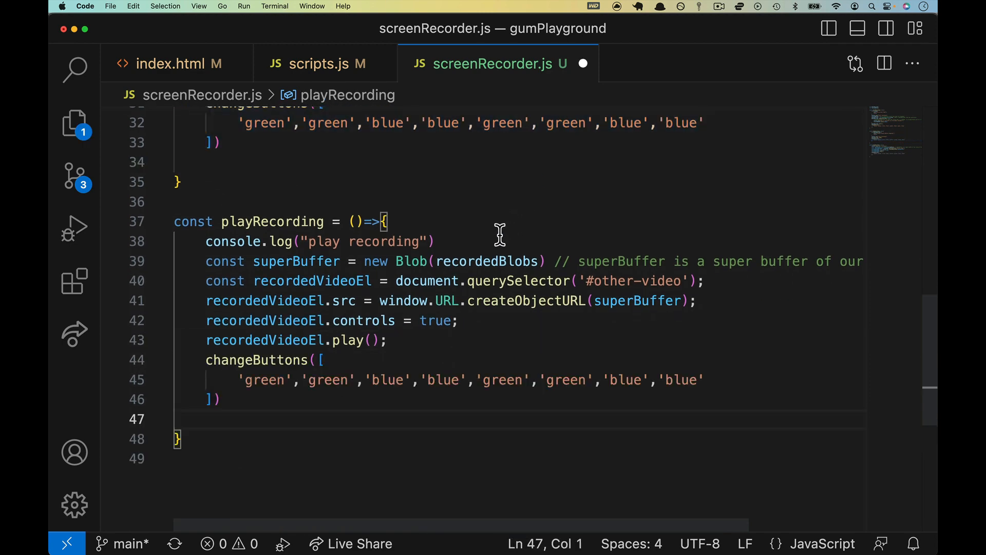
- Guard playRecording with if(!recordedBlobs) alerting "No Recording saved" and returning
type("if(!")
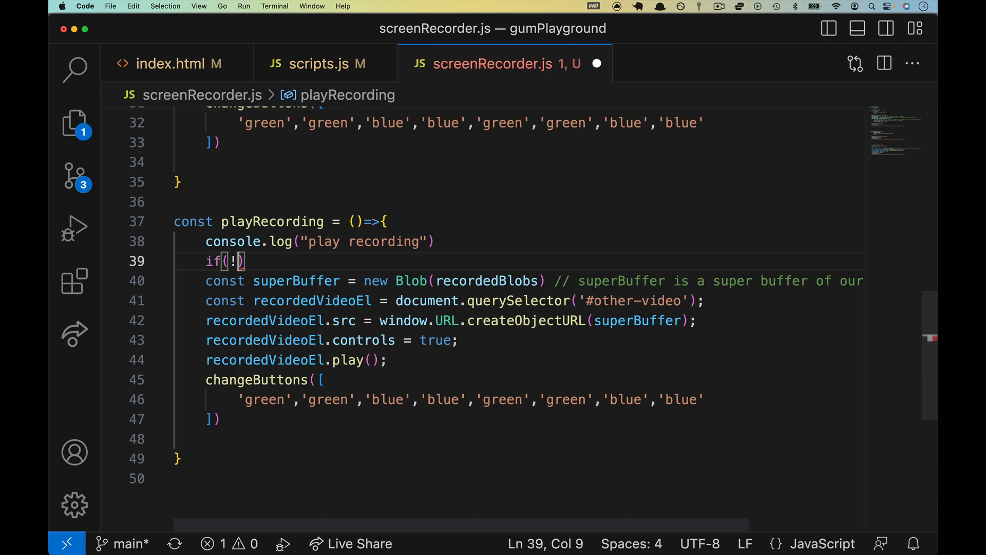
type("recordedBlobs){}")
type("alert(\"No ")
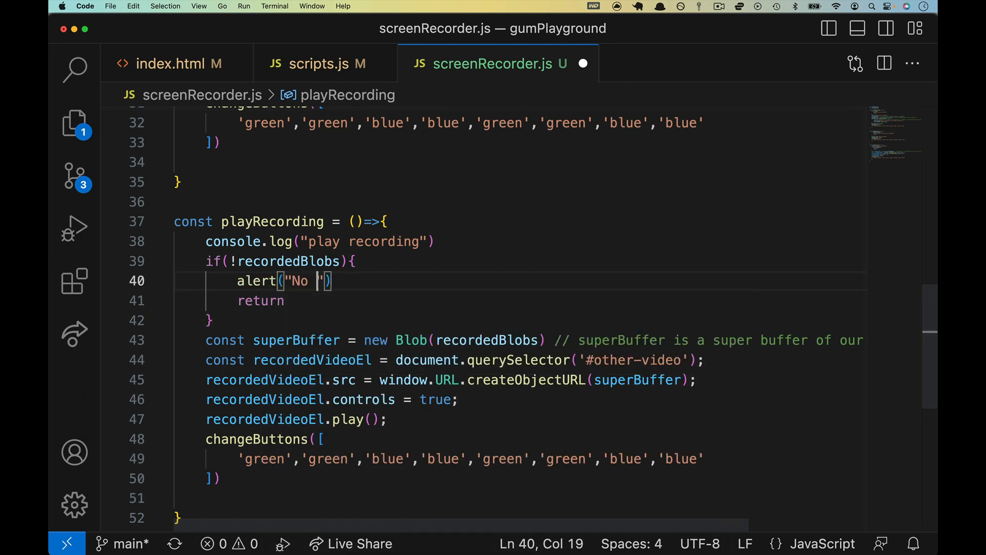
type("Recordign saved")
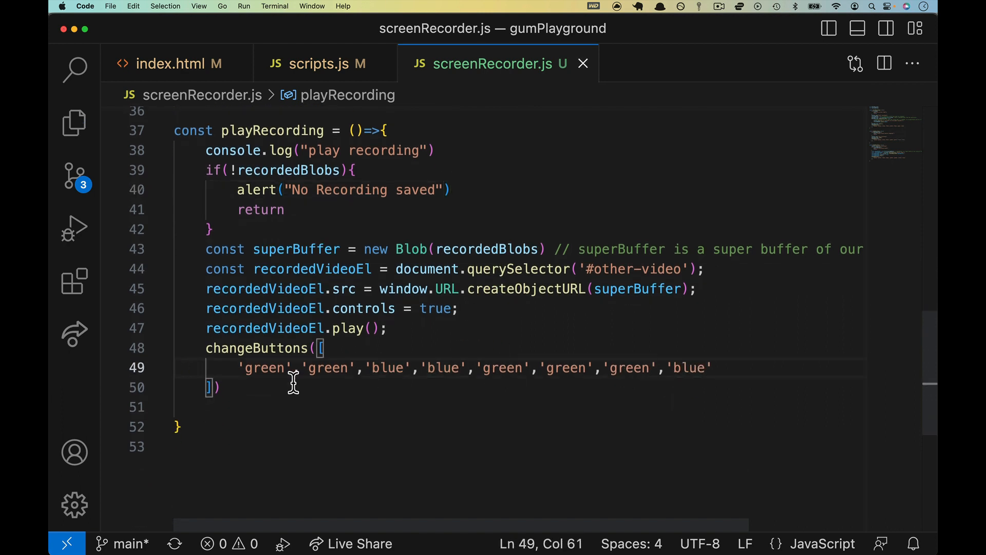
mouse_move(607, 368)
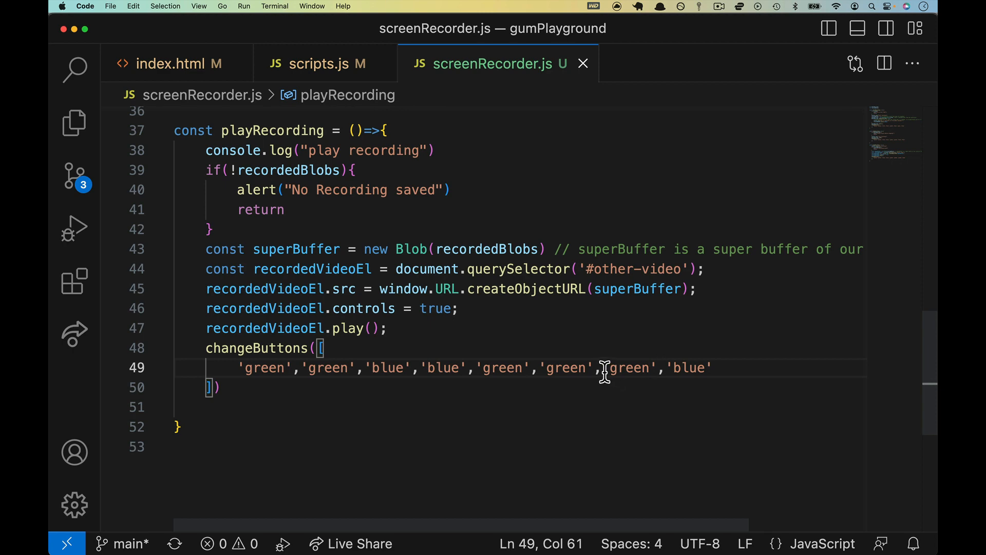
- Review the finished guards in screenRecorder.js and start a new script file in the project
scroll("up", 3)
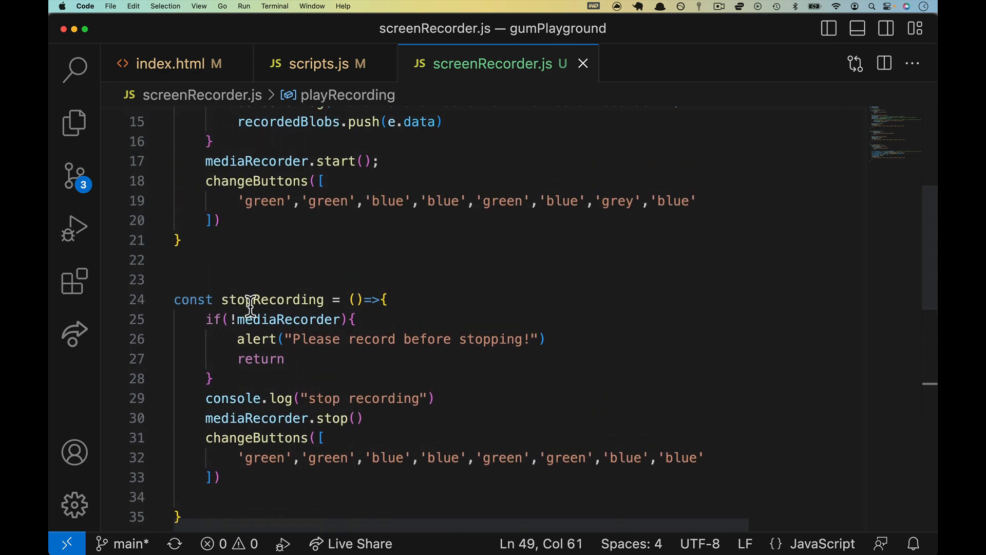
double_click(271, 300)
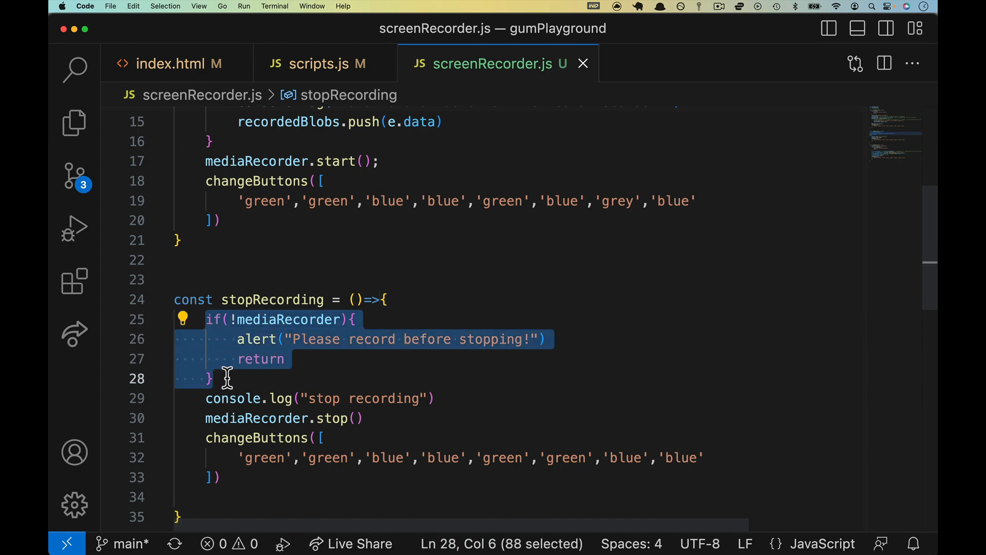
mouse_move(255, 322)
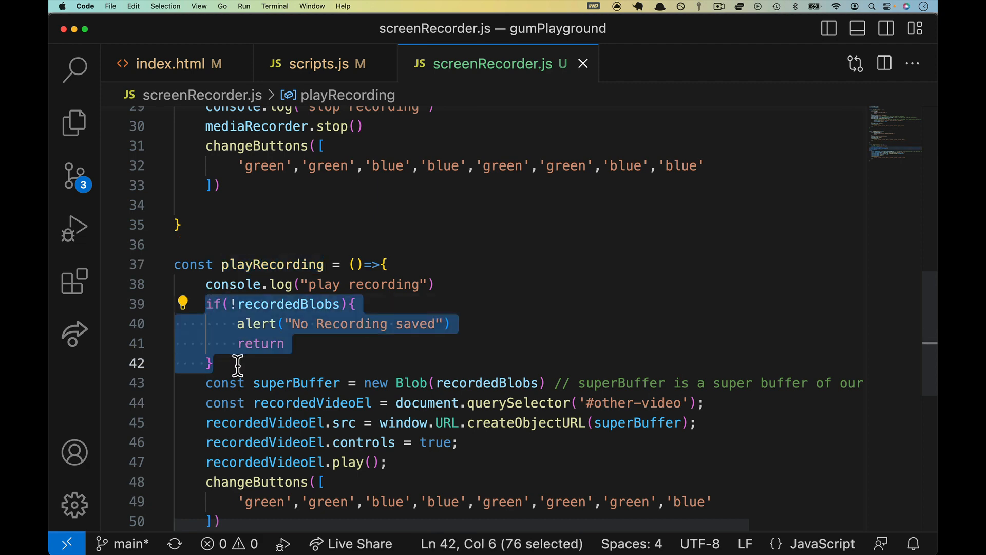
scroll("up", 3)
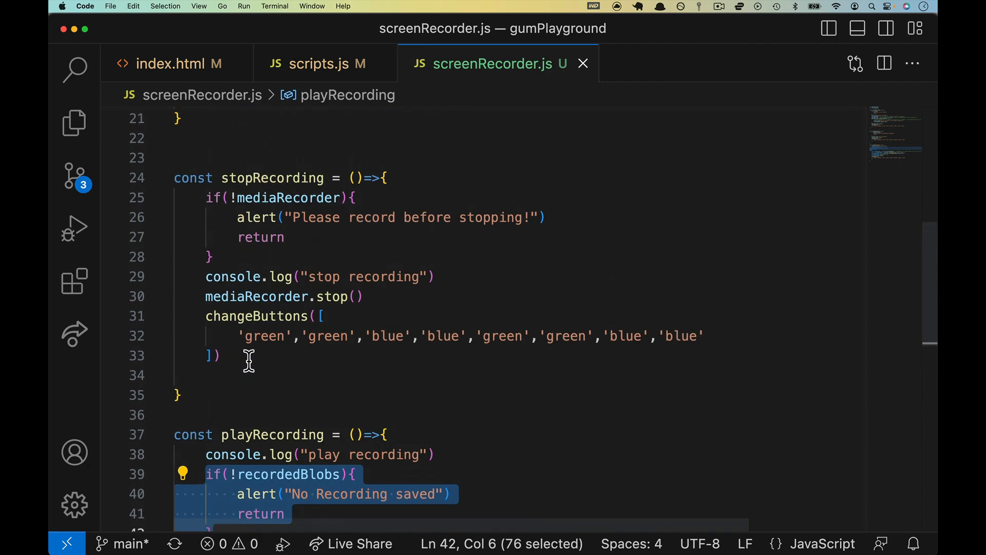
scroll("up", 3)
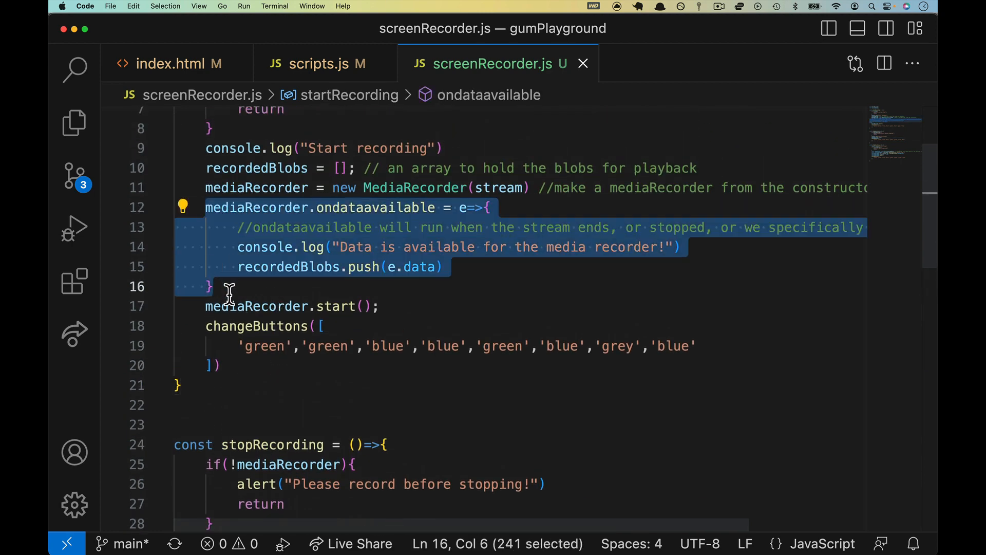
scroll("down", 3)
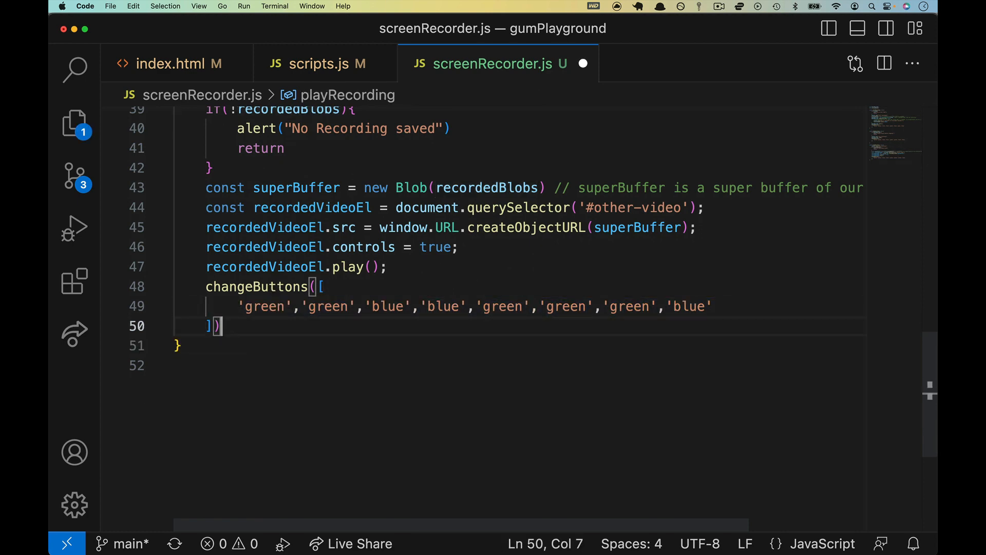
left_click(74, 122)
type("shareScreen.js")
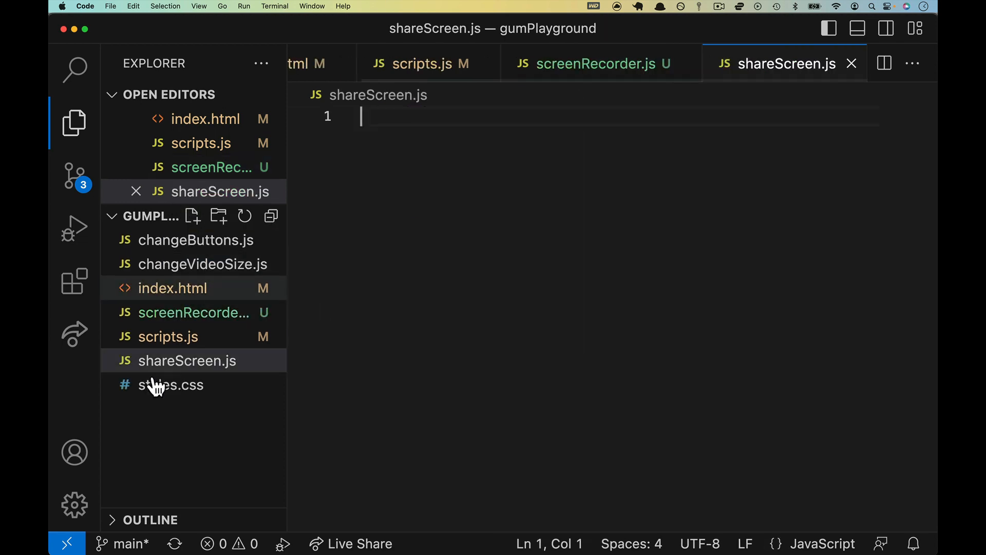
- Load shareScreen.js from index.html and declare const shareScreen = ()=>{ } in the new file
left_click(173, 288)
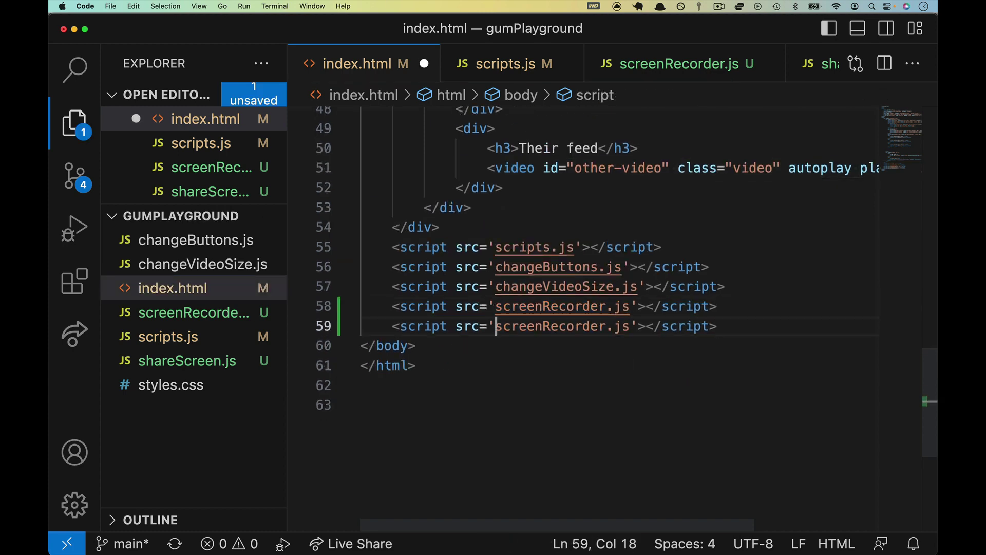
type("shareScreen.js")
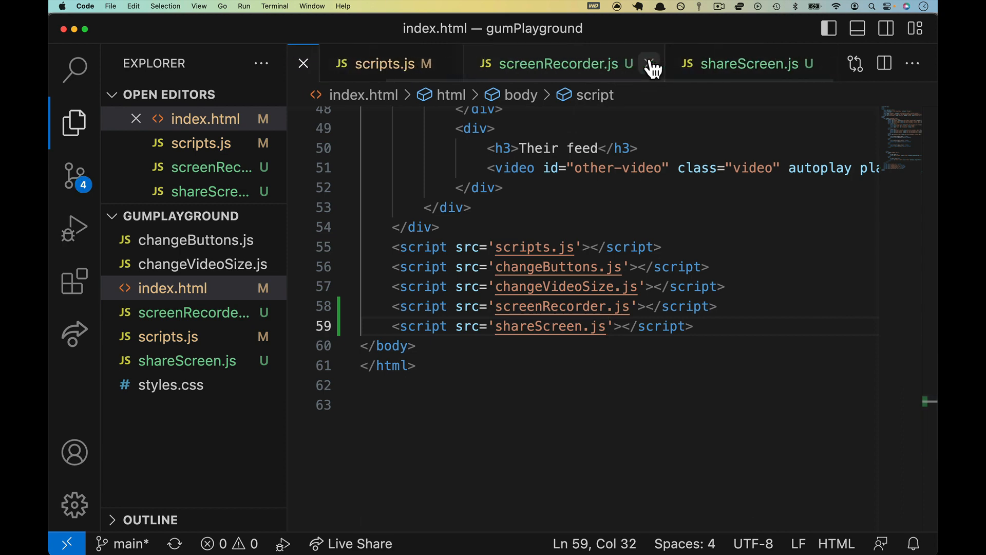
left_click(742, 63)
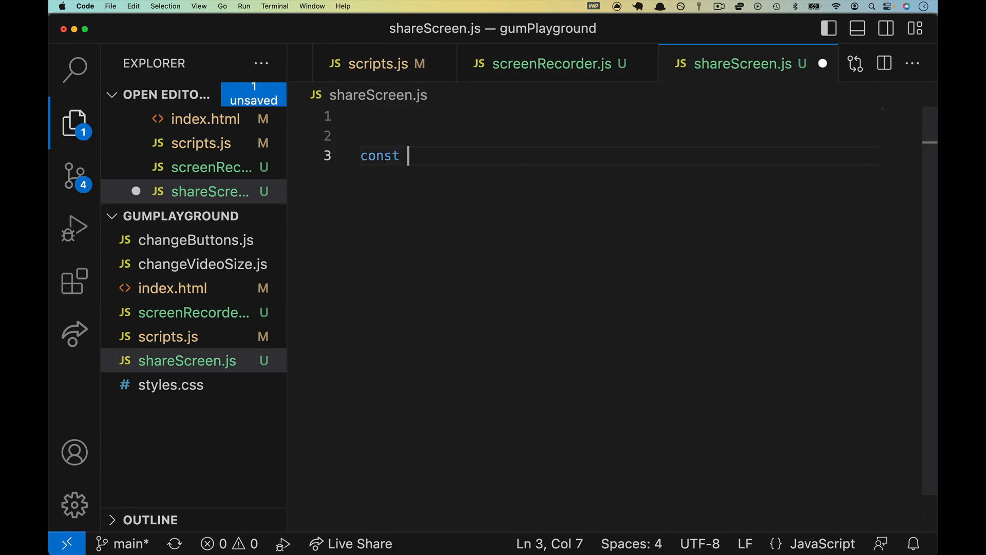
type("shareScree")
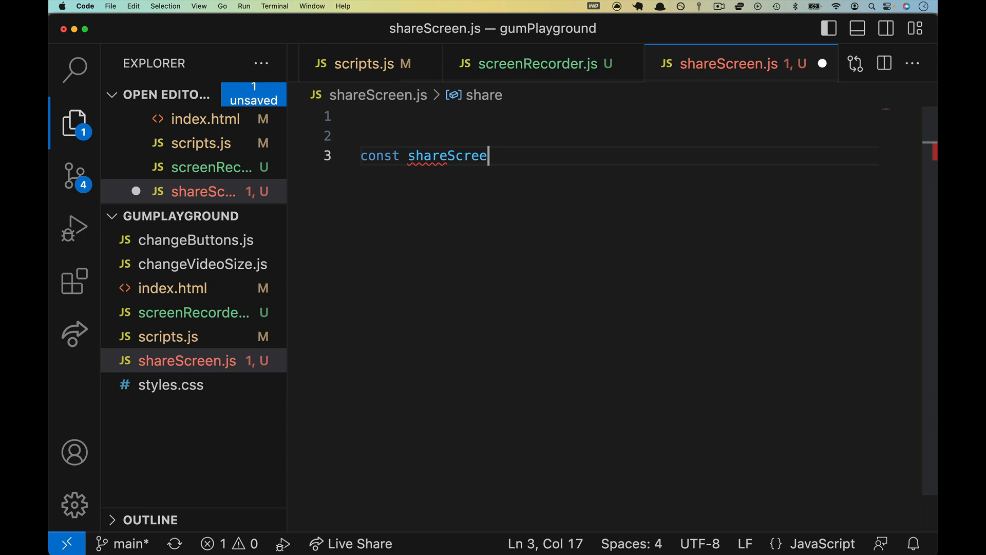
type("n =  ()=>{")
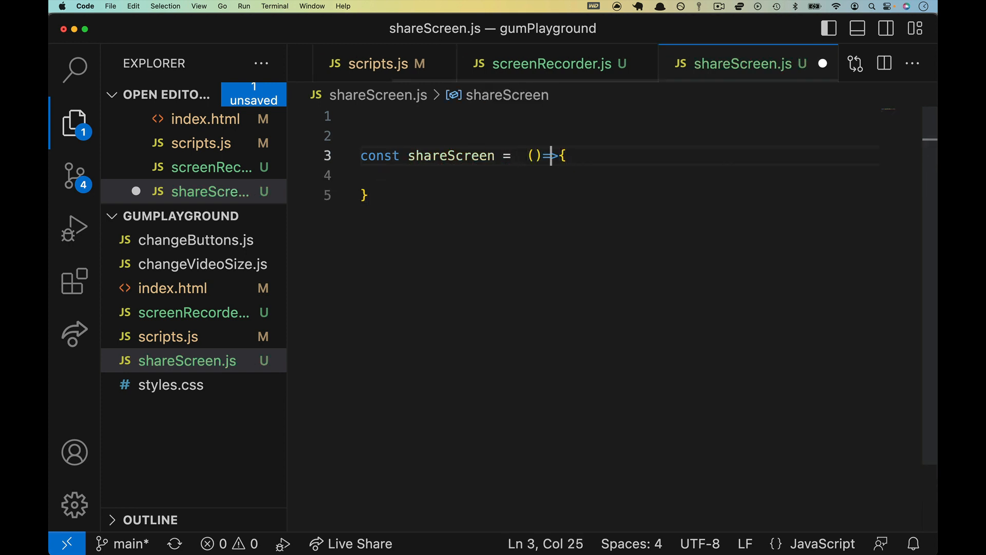
left_click(553, 62)
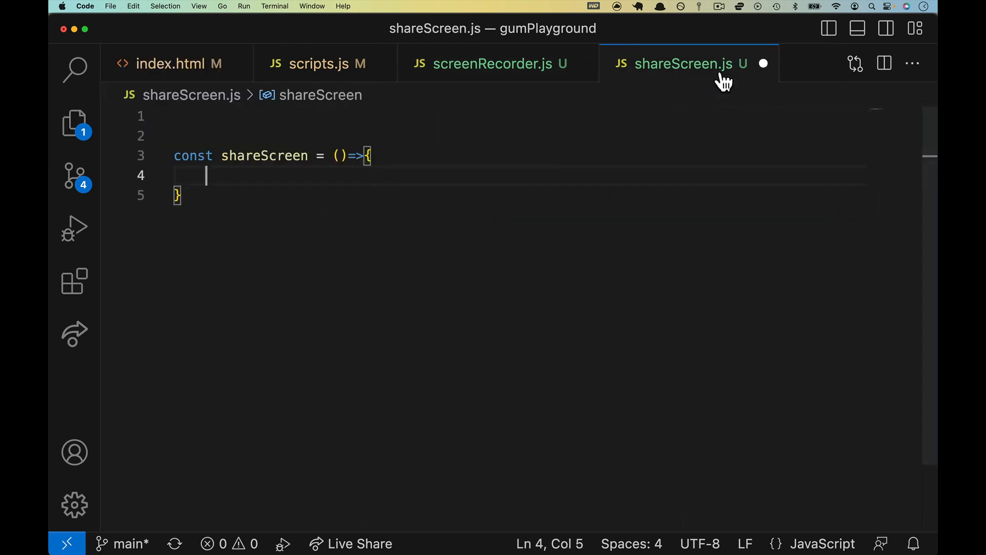
- Add a changeButtons([...]) call in shareScreen with a comment that not all button paths are handled without a DOM check or UI framework
type("changeButtons([")
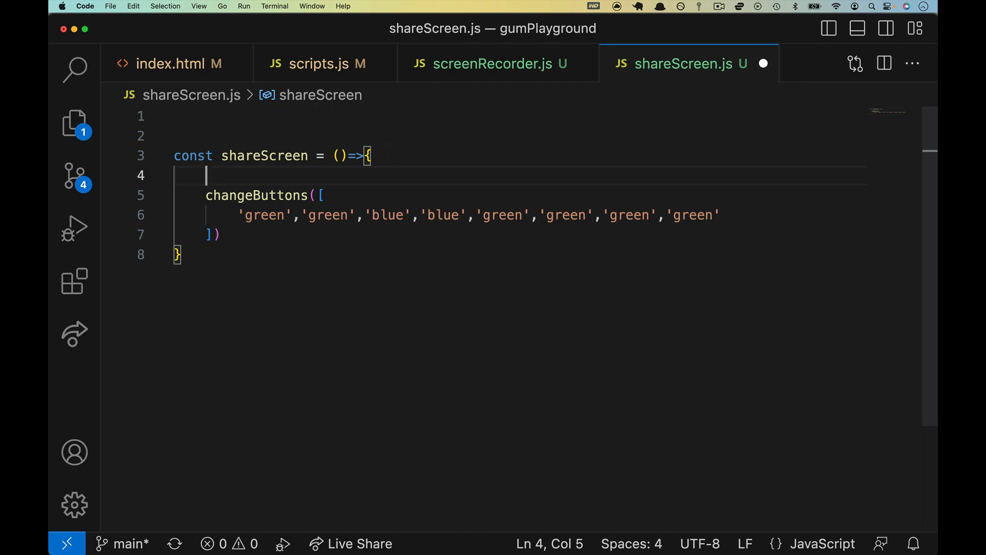
type("//")
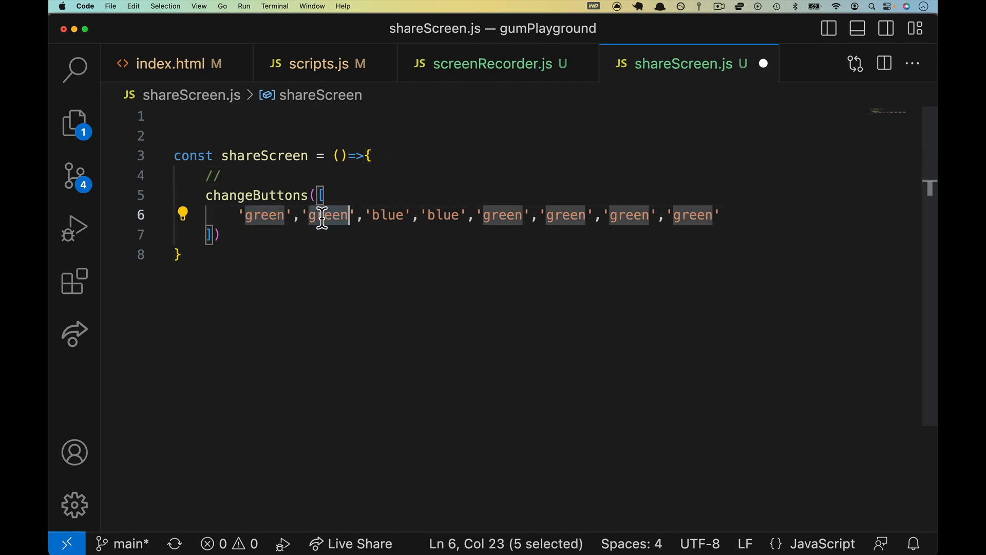
left_click(475, 215)
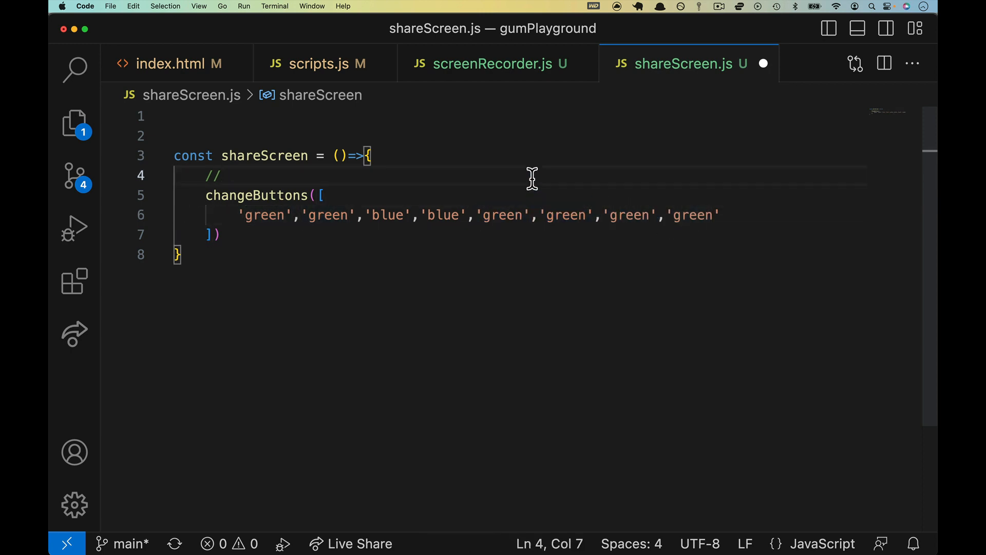
type("we don't ha")
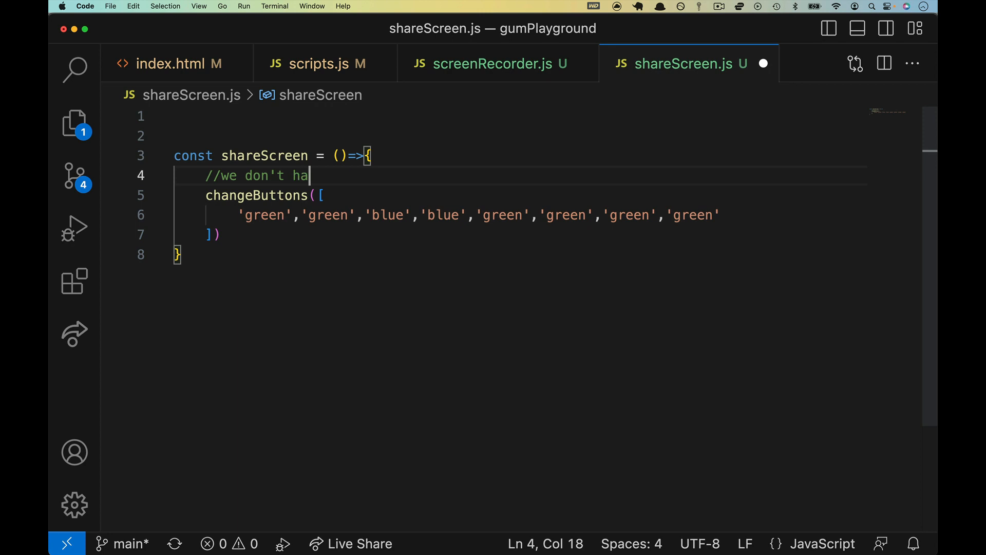
type("ndle all butto")
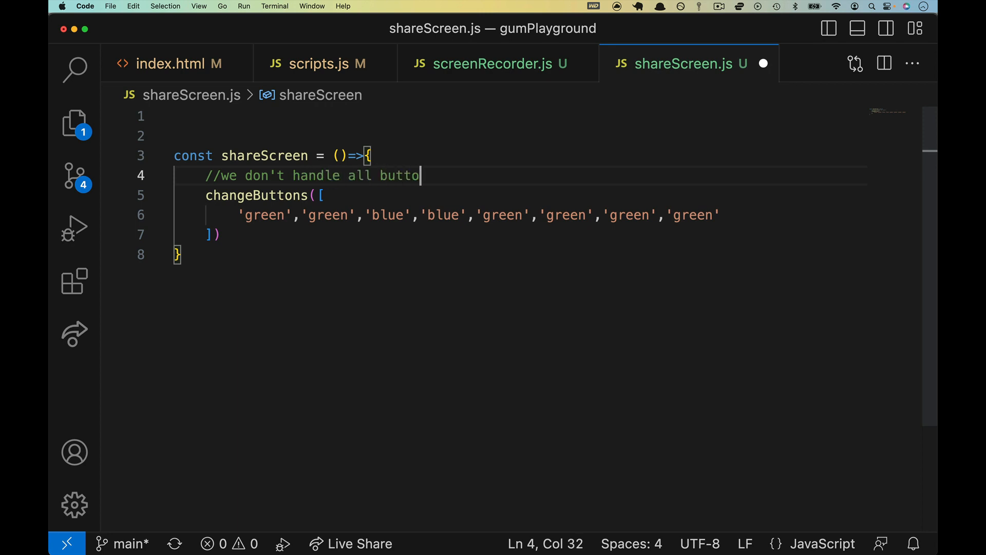
type("n paths. To do so, you'd need")
type("/")
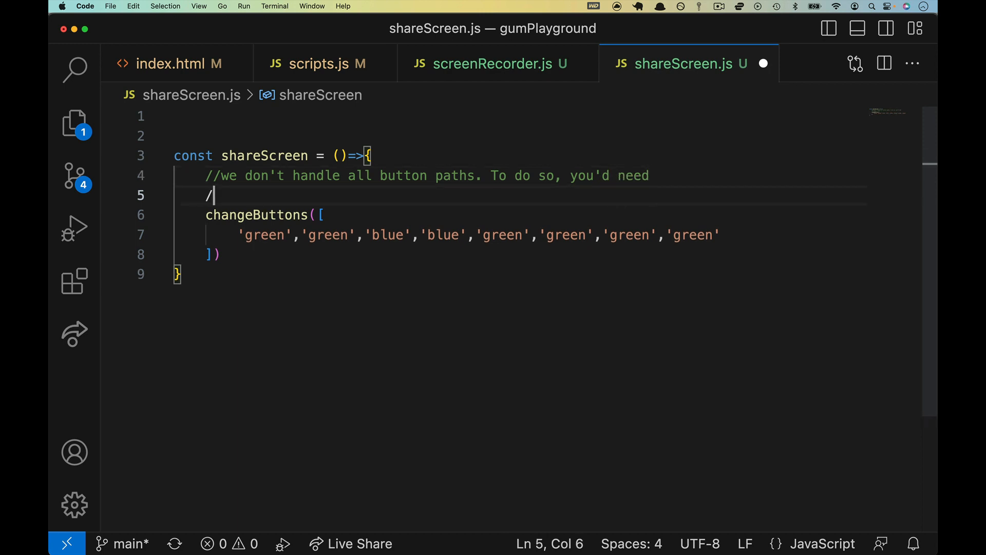
type("too check the DOM or use a")
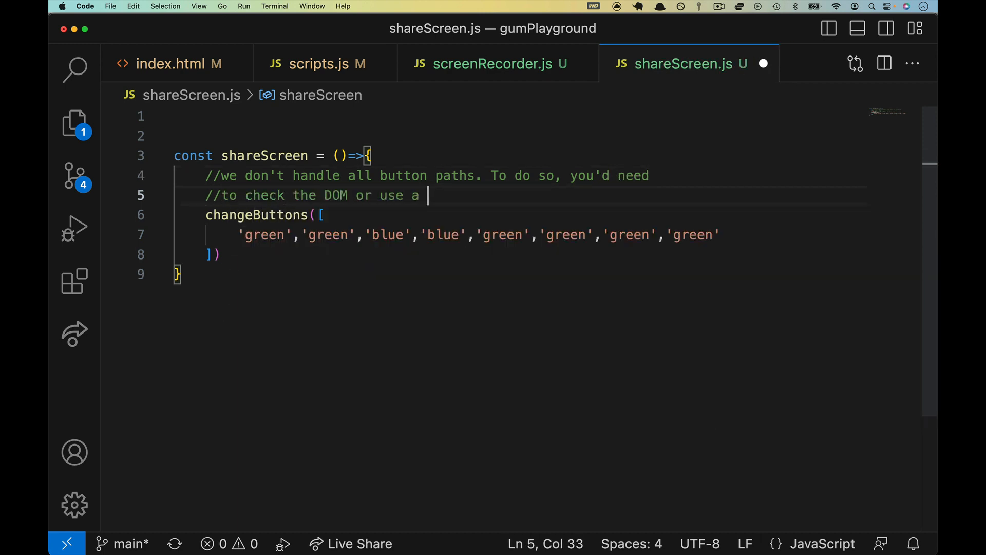
type("UI framework.")
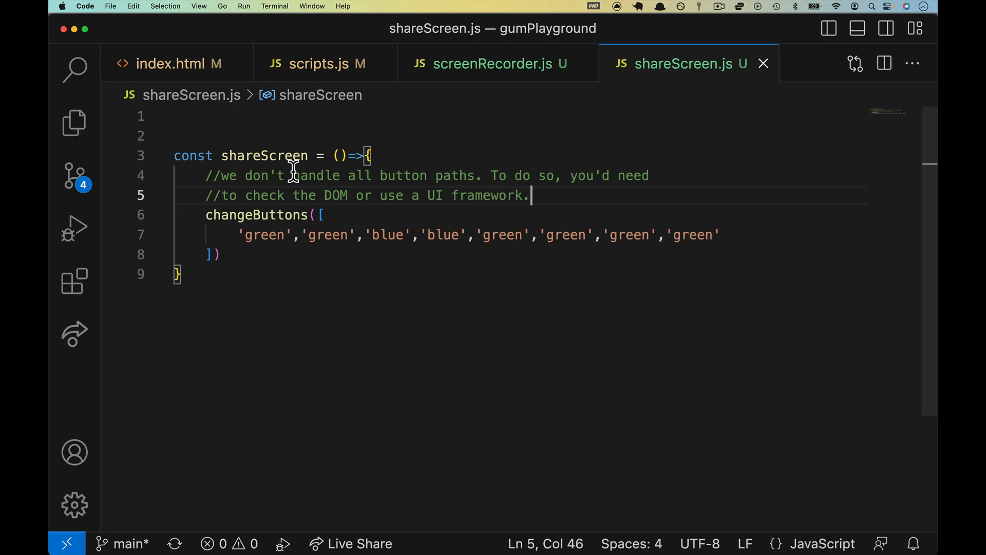
- Add a querySelector('#share-screen') click listener calling shareScreen(e) in scripts.js, copying the id from index.html
double_click(264, 155)
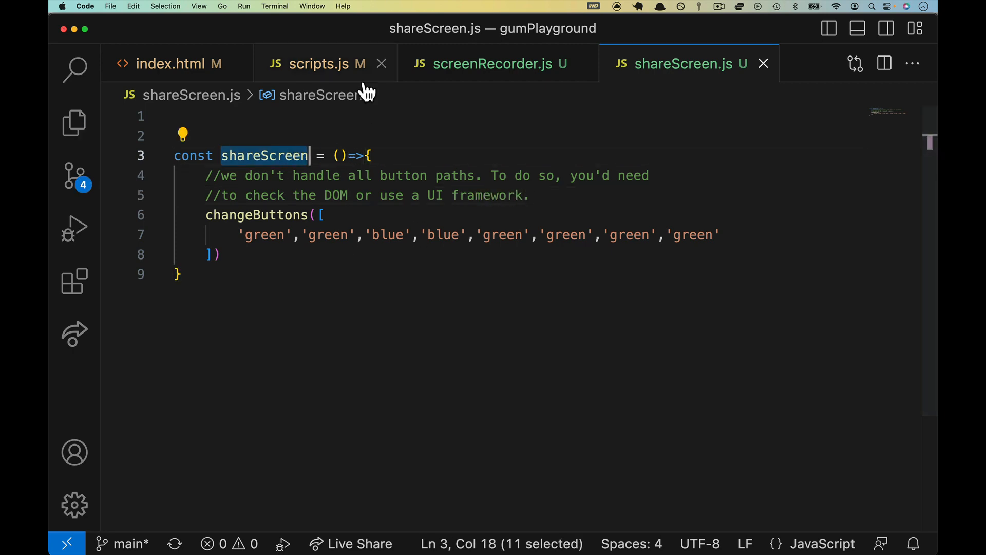
left_click(326, 64)
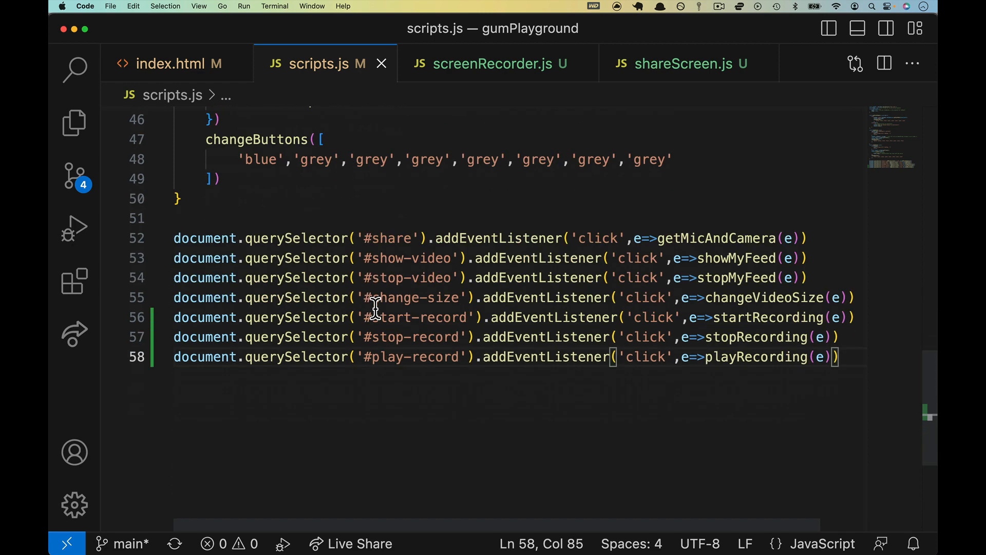
key("enter")
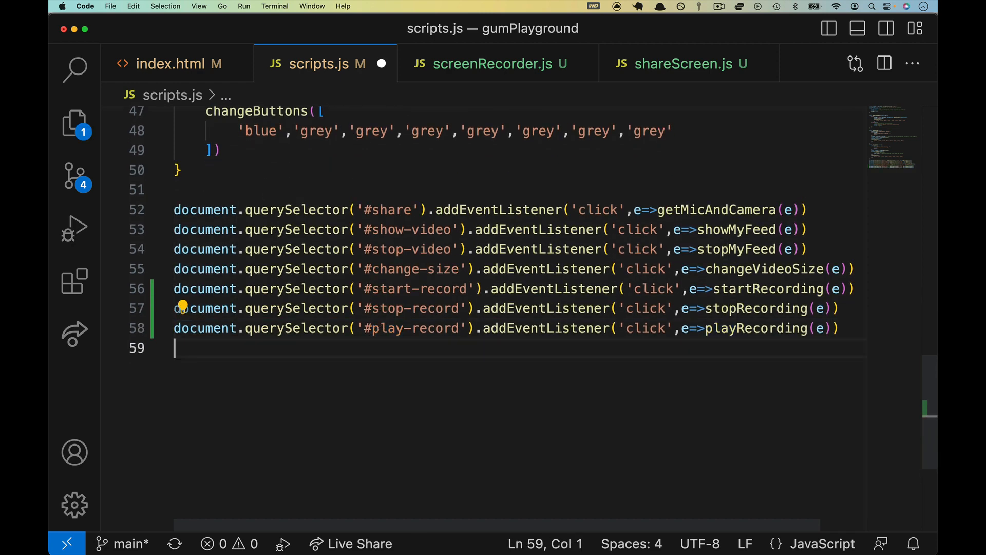
left_click(169, 64)
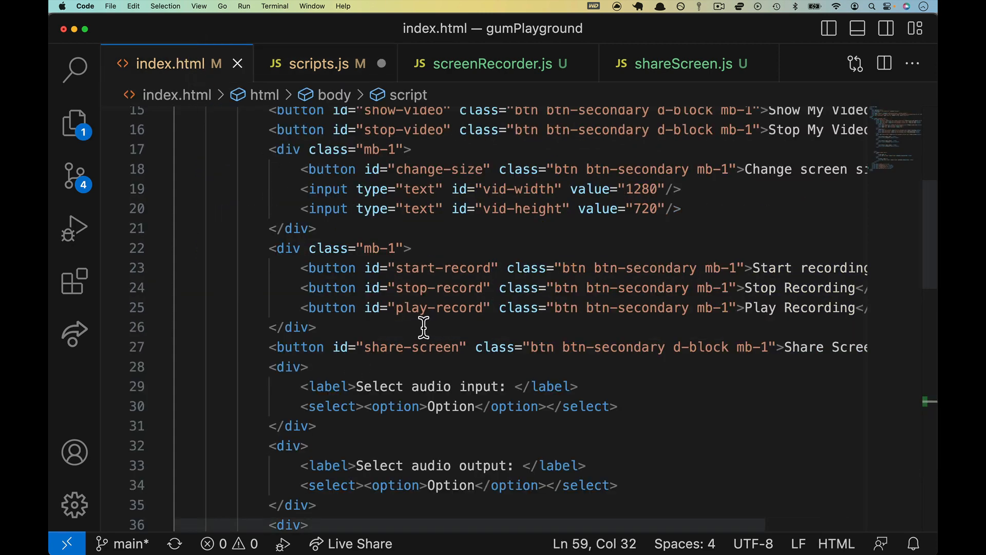
double_click(411, 347)
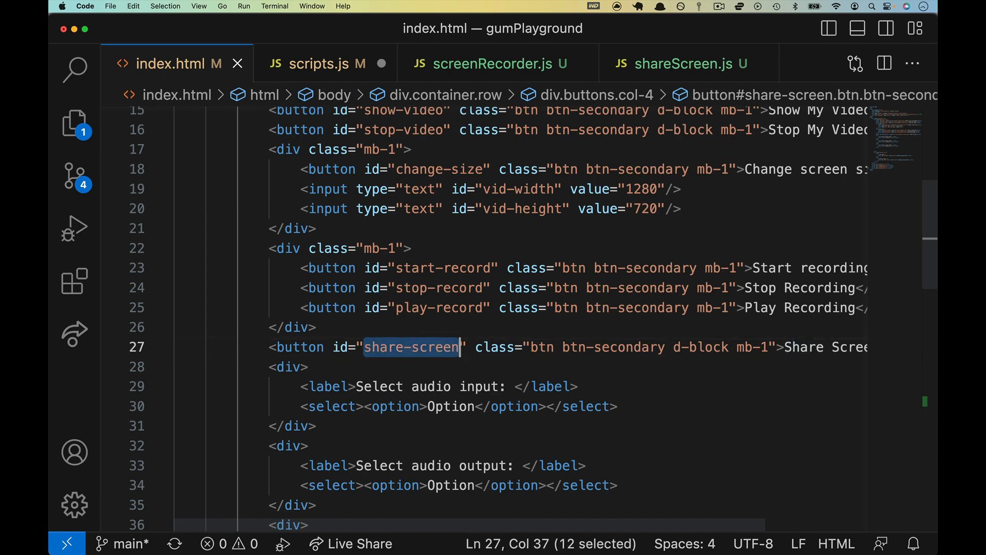
left_click(327, 63)
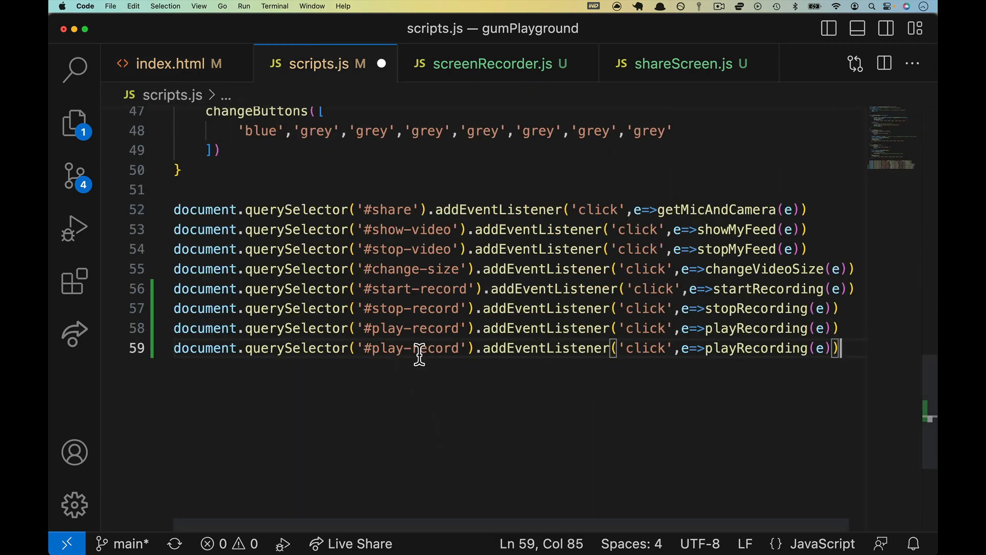
type("share-screen")
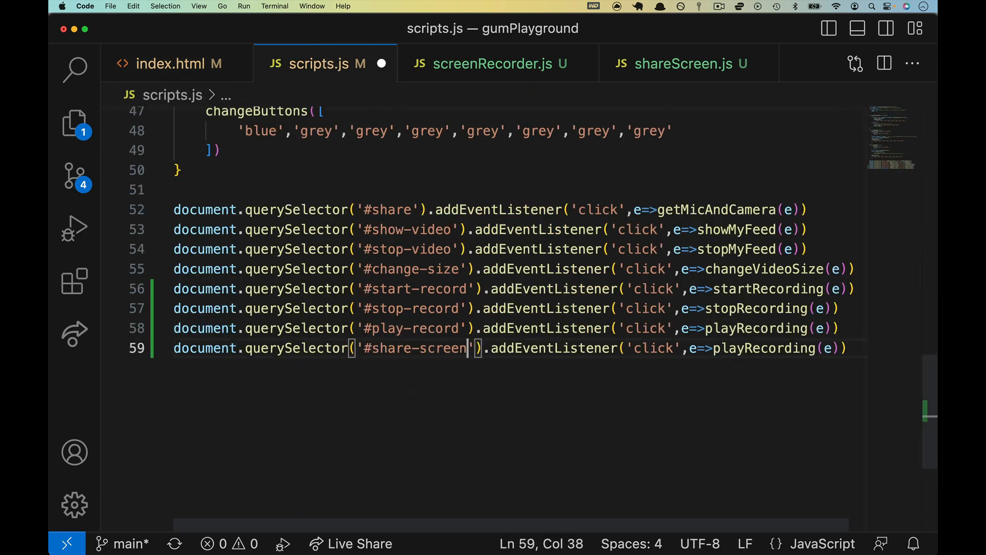
type("sc")
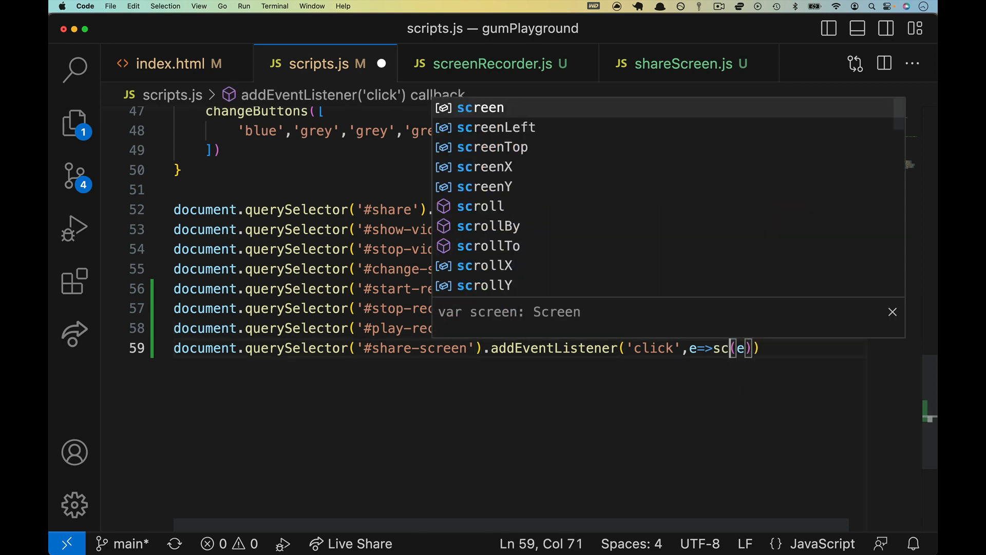
type("hareScree")
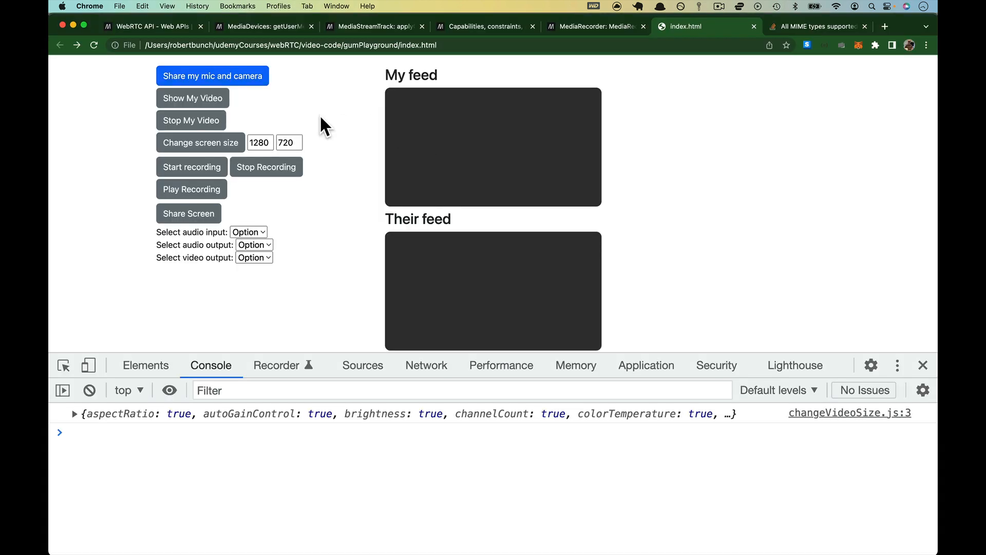
- Share mic and camera, show the feed, then start and stop a recording on the test page
left_click(212, 75)
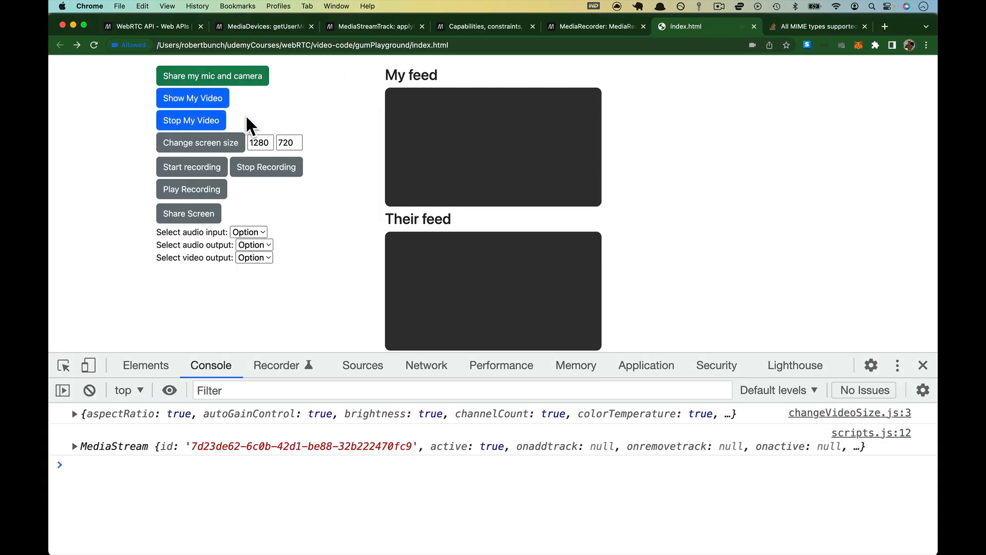
left_click(192, 99)
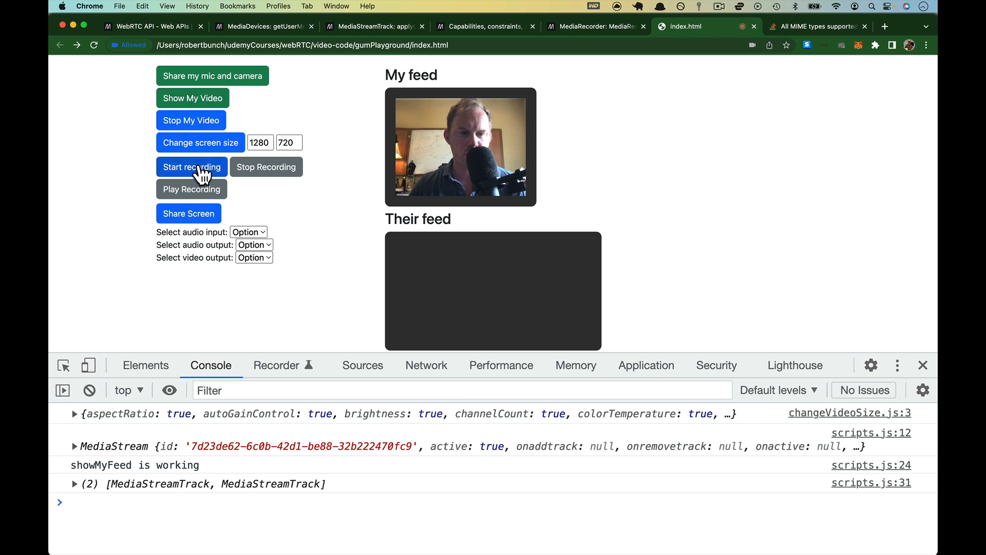
left_click(191, 167)
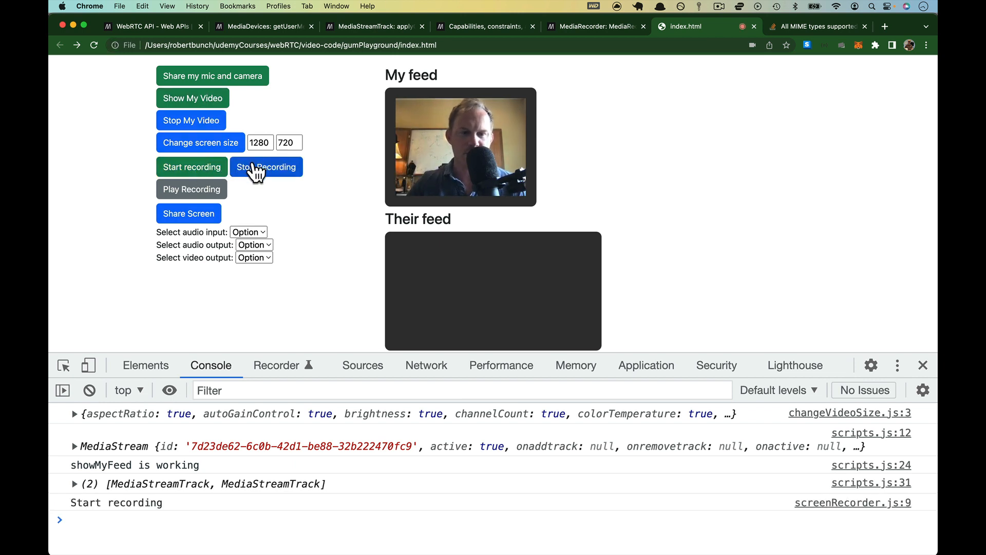
left_click(191, 189)
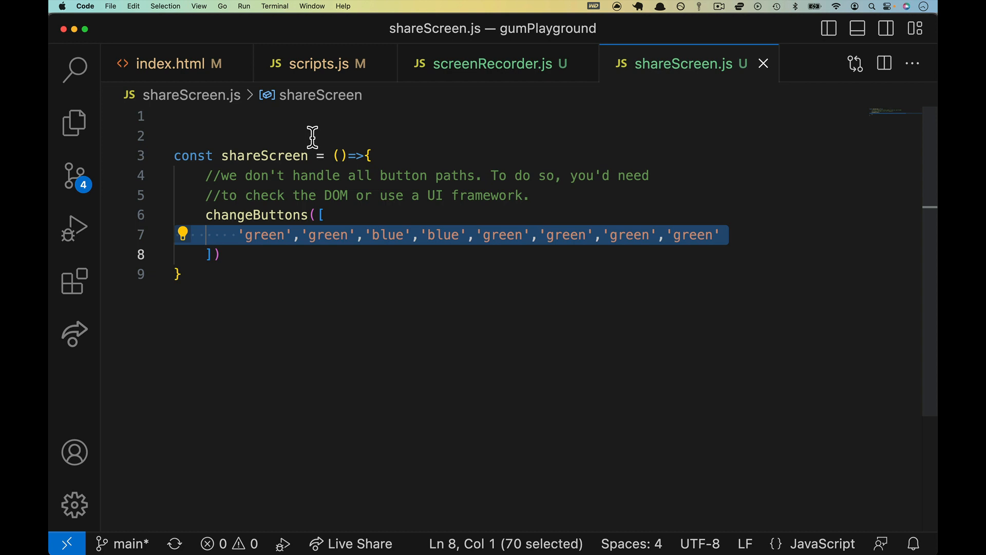
- Select the whole shareScreen function body in shareScreen.js
key("cmd+a")
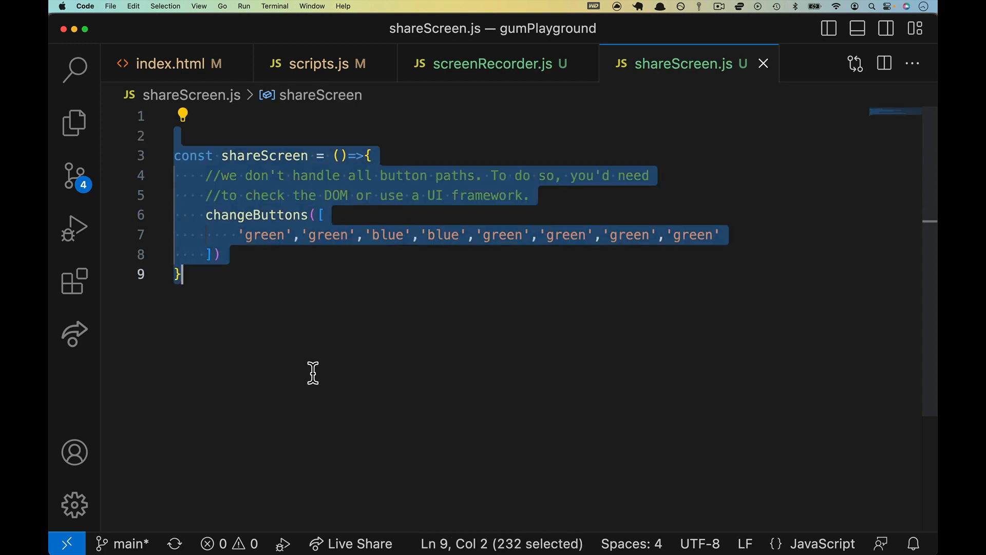